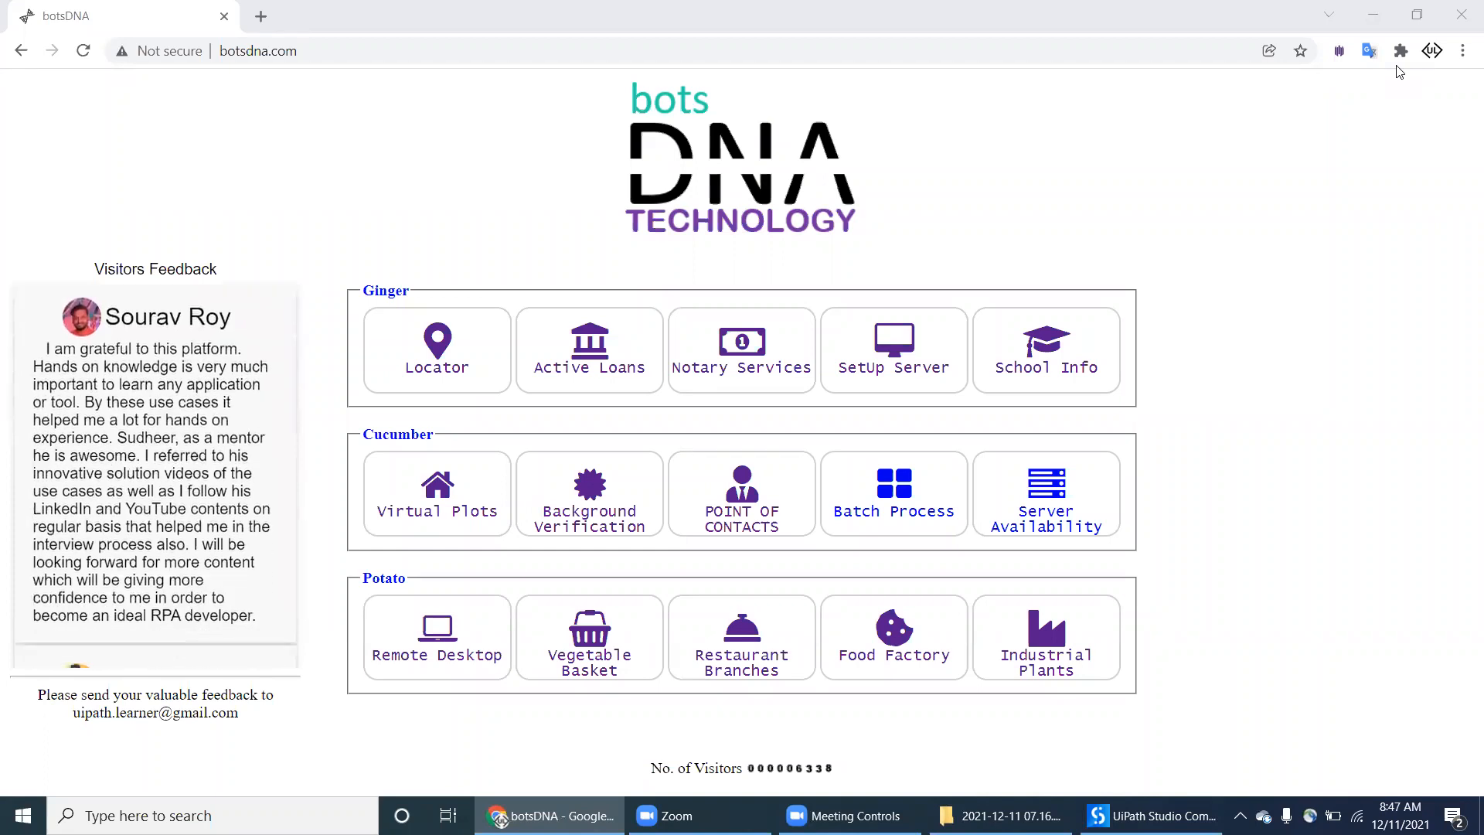
# Step: Navigate the botsDNA page to the Food Factory use case
pyautogui.scroll(-3)
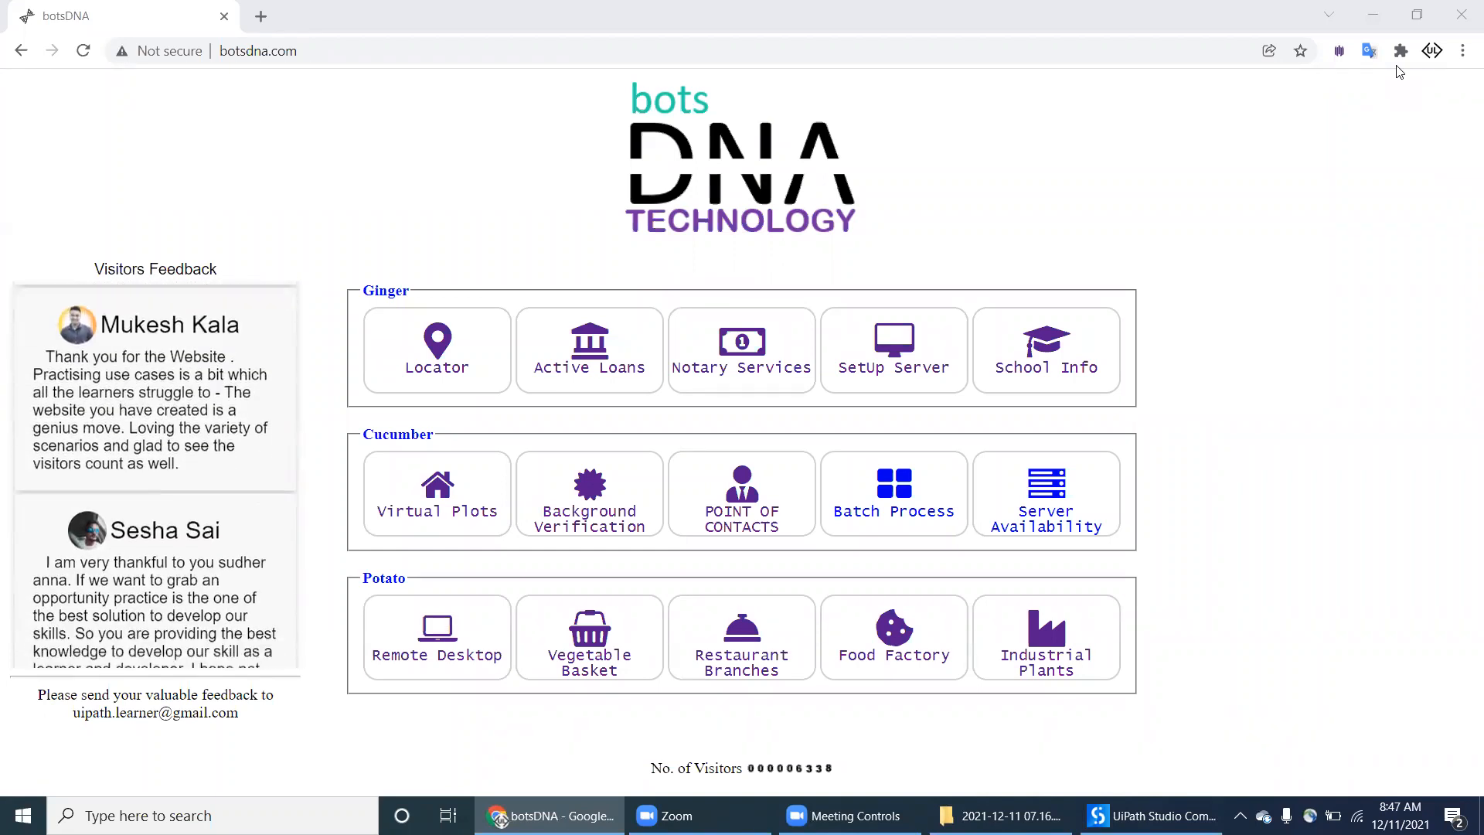
pyautogui.scroll(-3)
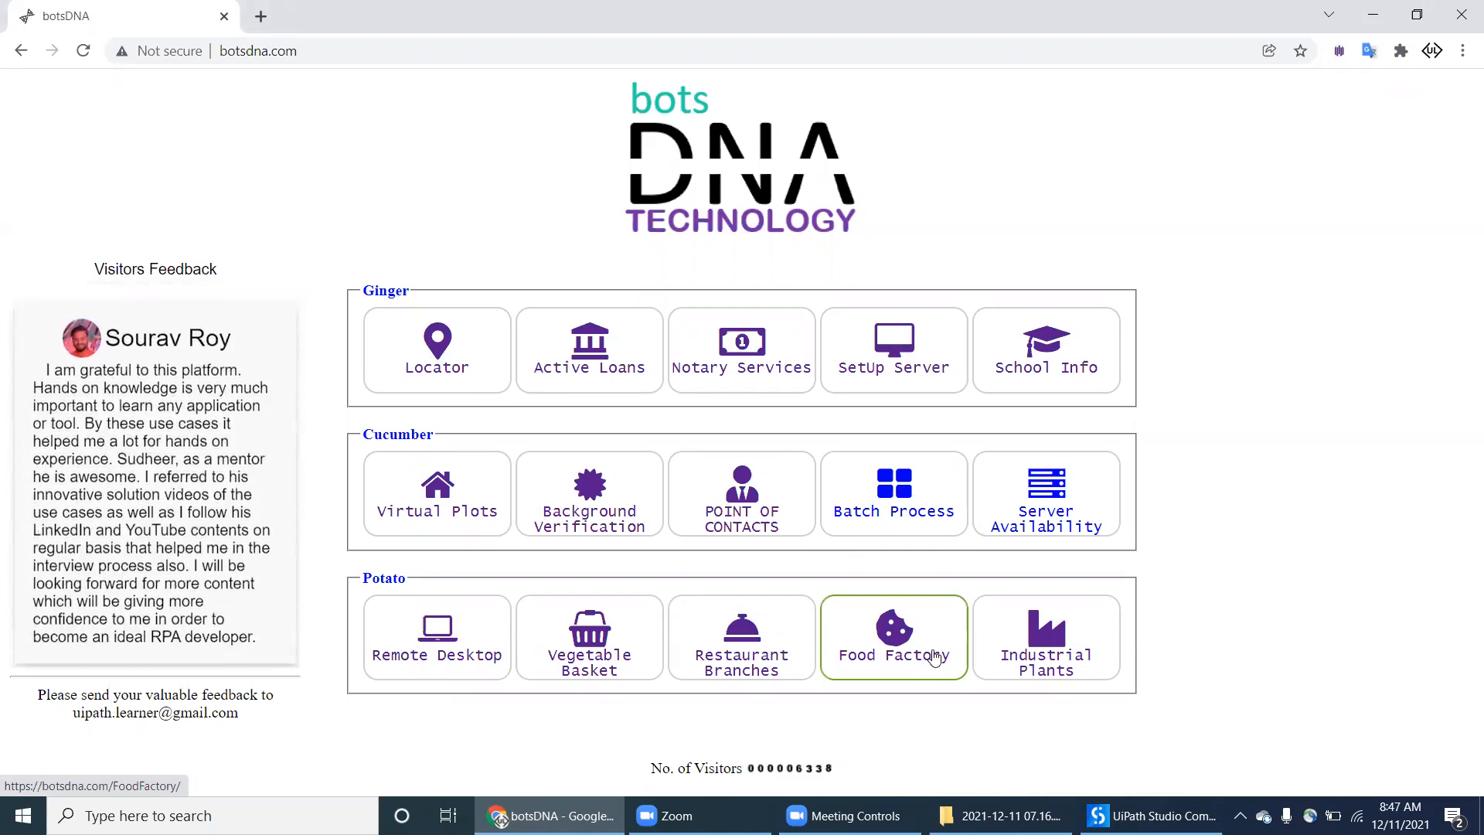
pyautogui.click(892, 635)
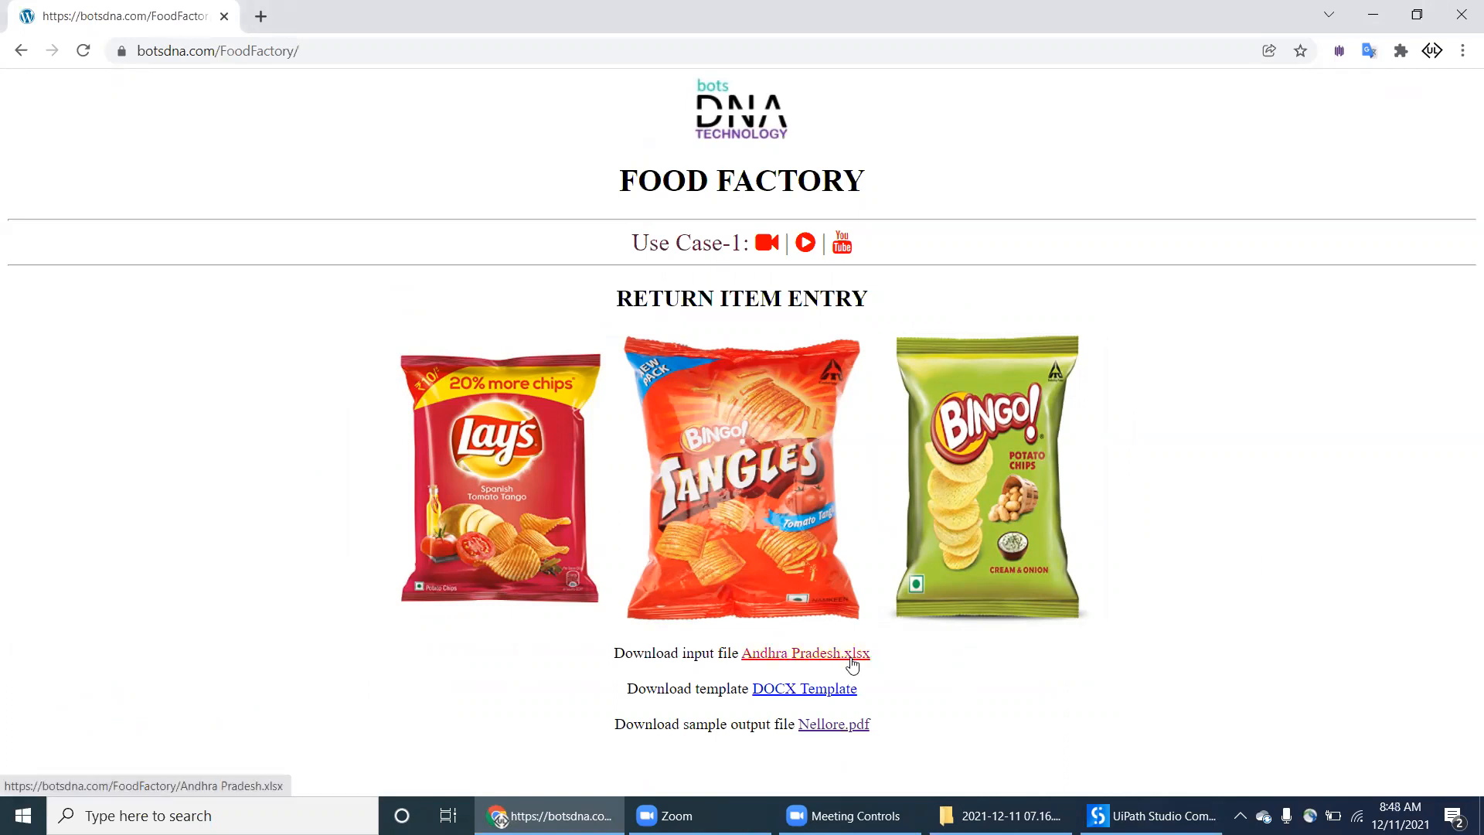
# Step: Download Andhra Pradesh.xlsx and Template.docx to the Desktop
pyautogui.click(804, 653)
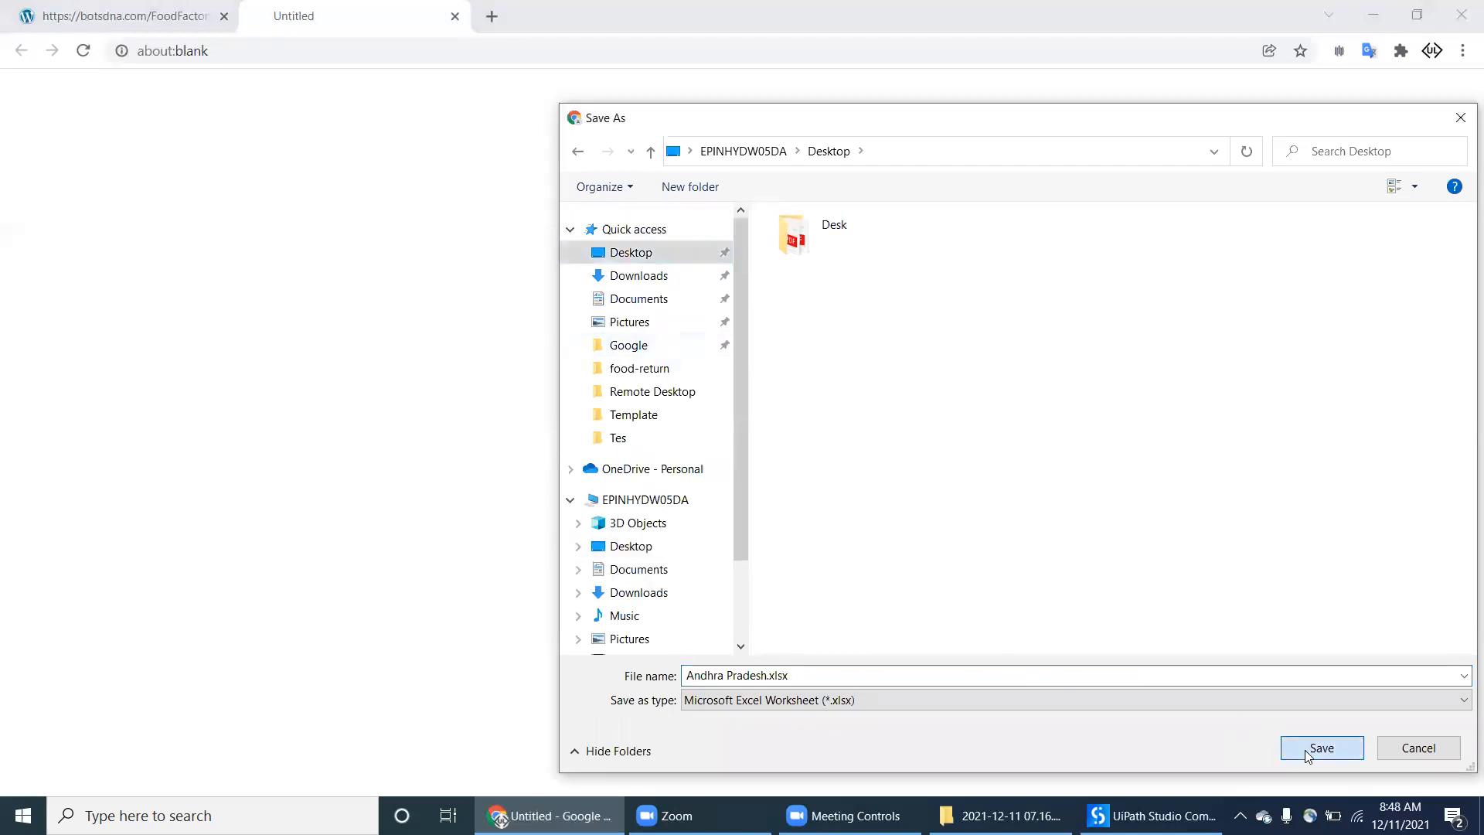
pyautogui.click(1322, 748)
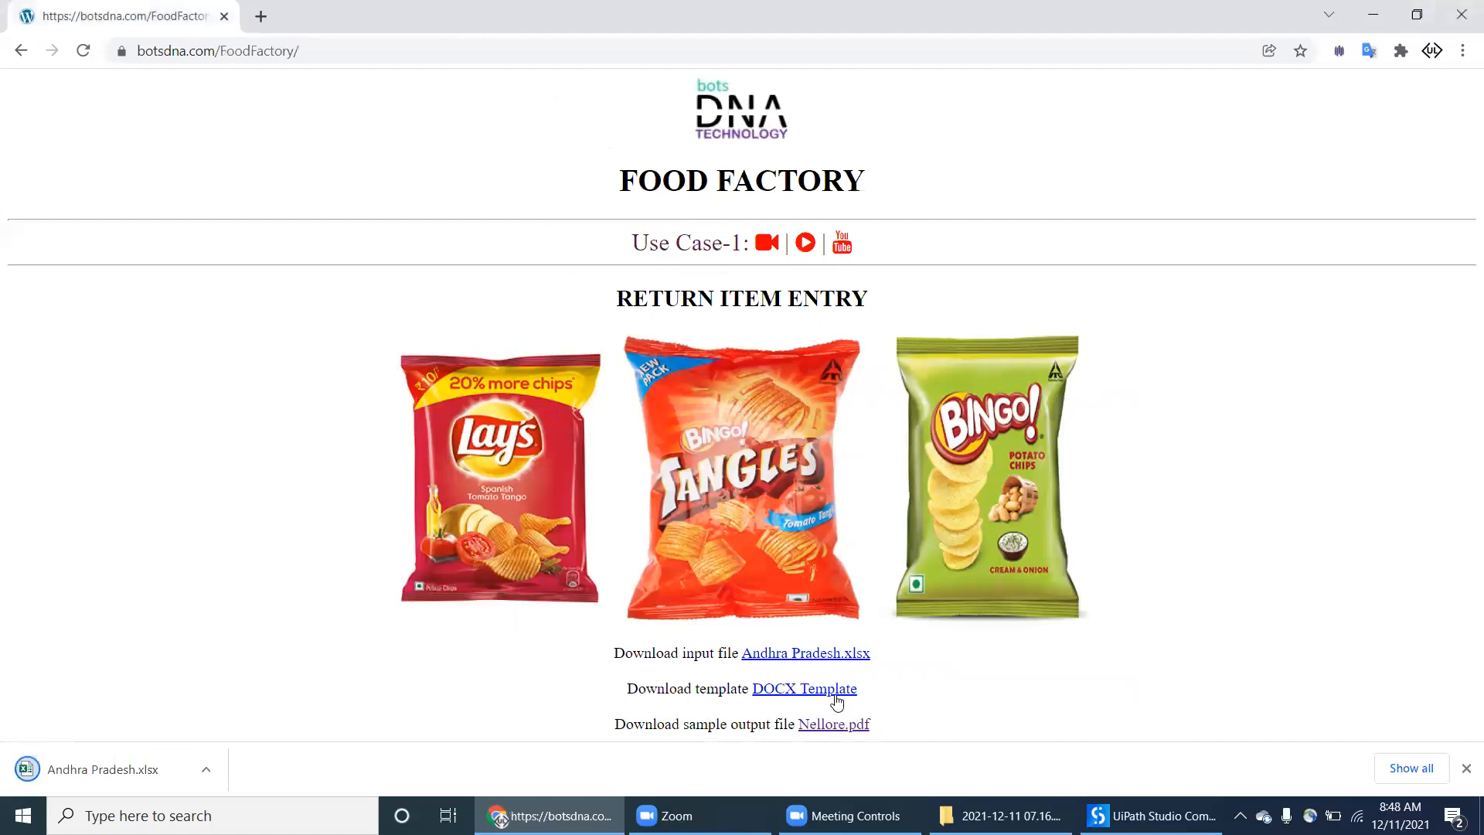
pyautogui.click(804, 688)
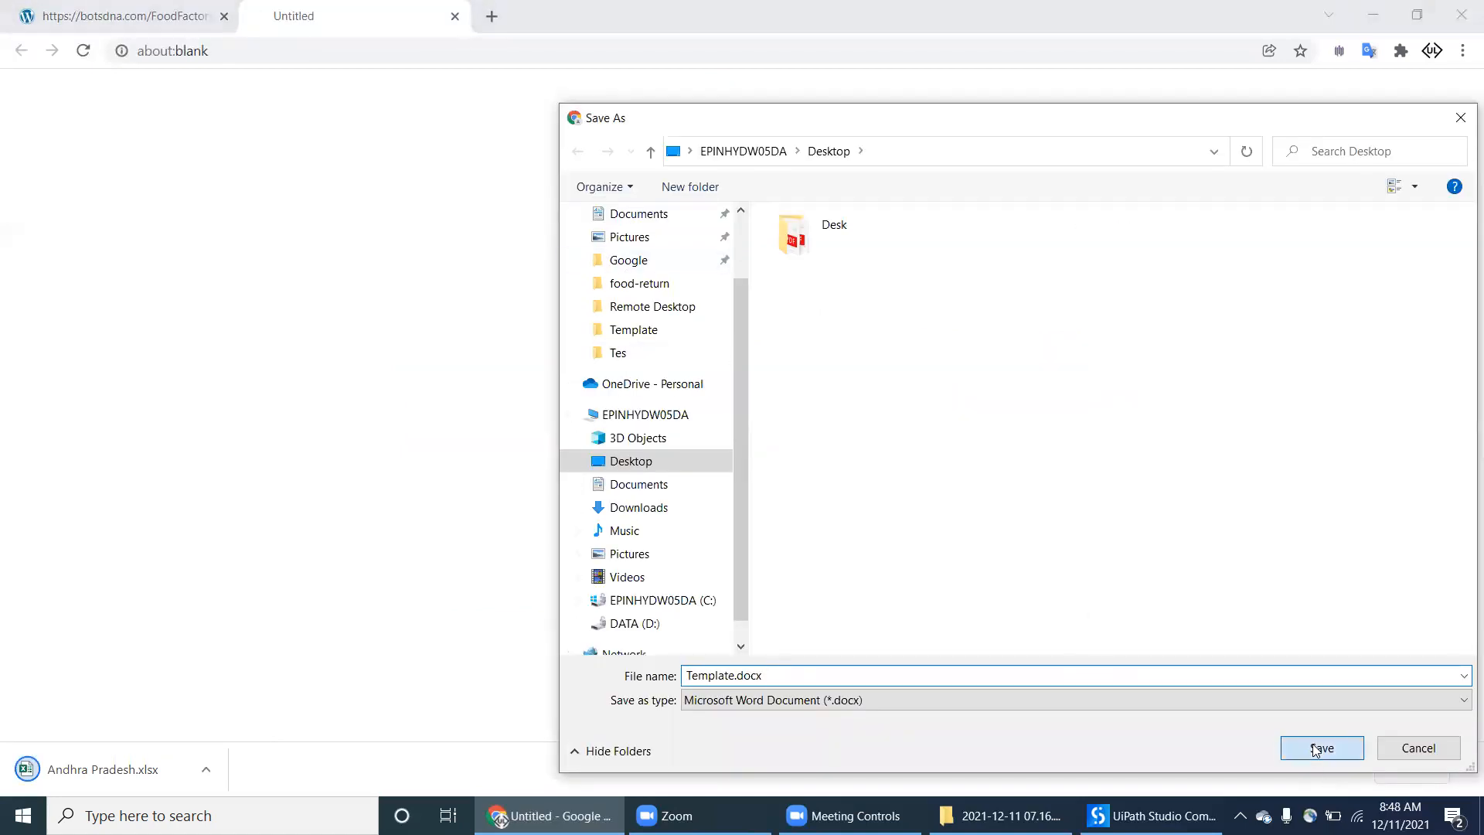
pyautogui.click(1322, 748)
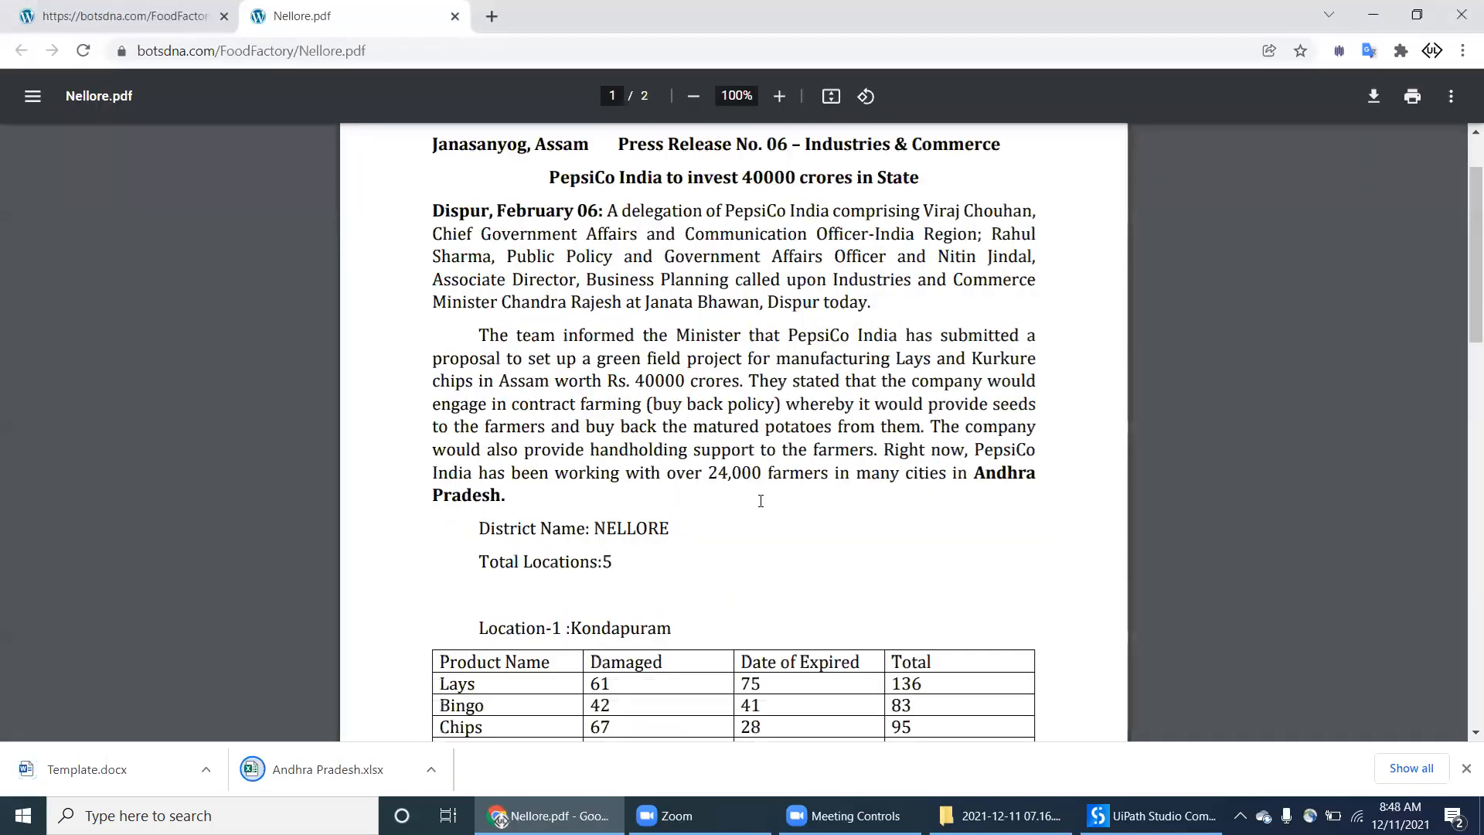
# Step: Launch the downloaded Andhra Pradesh.xlsx in Excel and return to the Food Factory page
pyautogui.scroll(3)
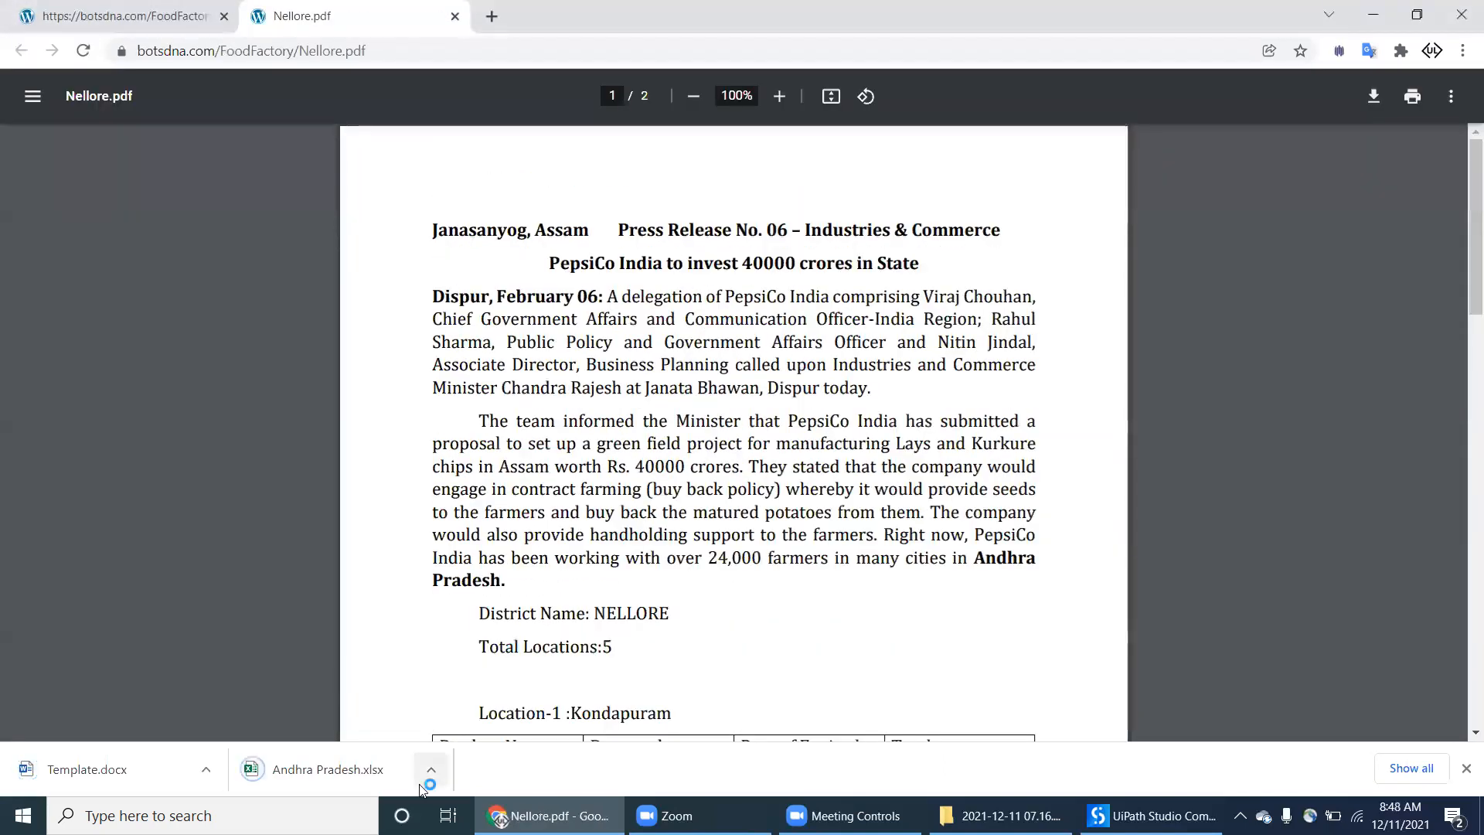
pyautogui.click(326, 769)
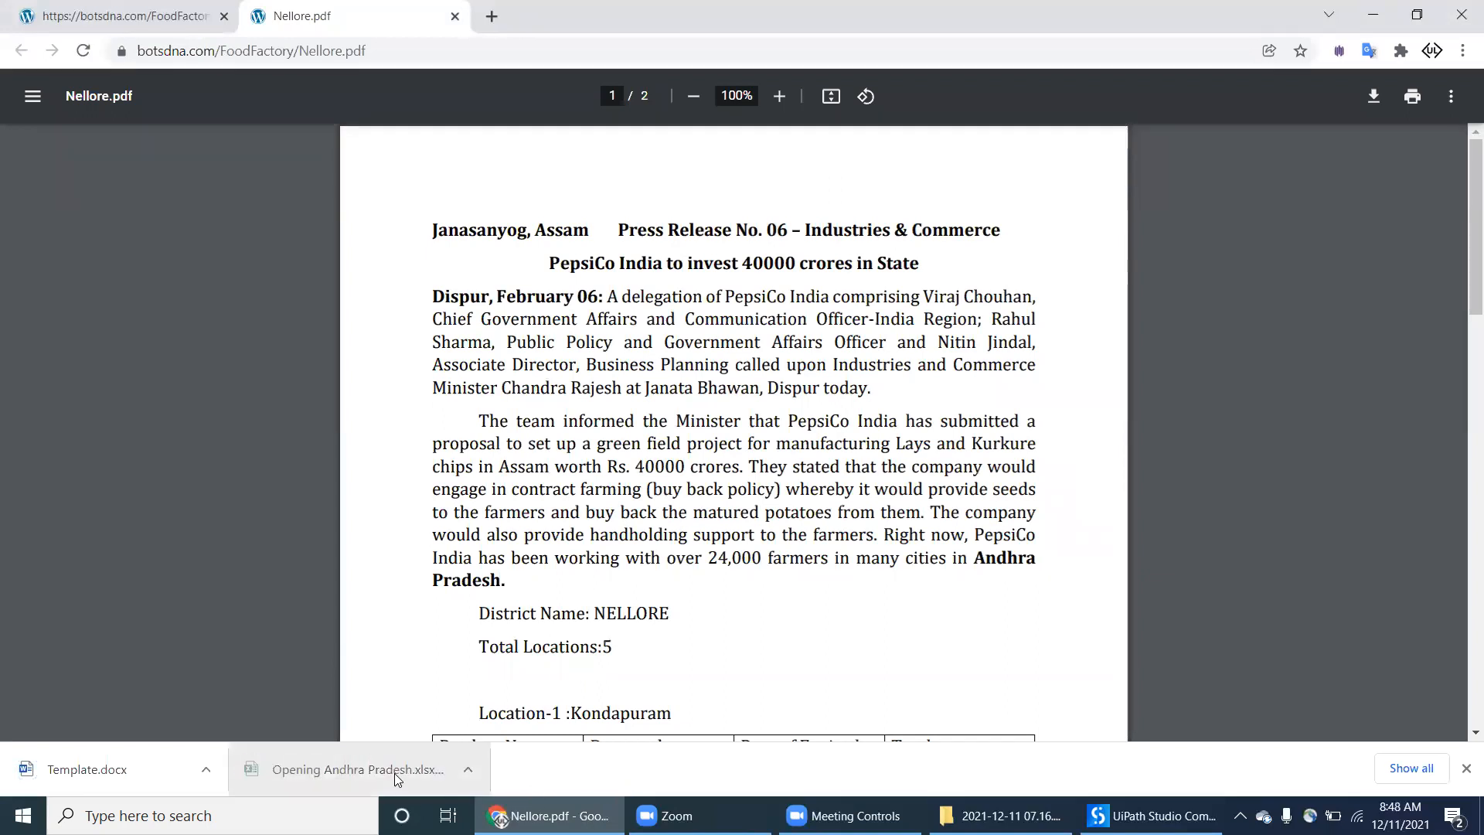
pyautogui.click(356, 768)
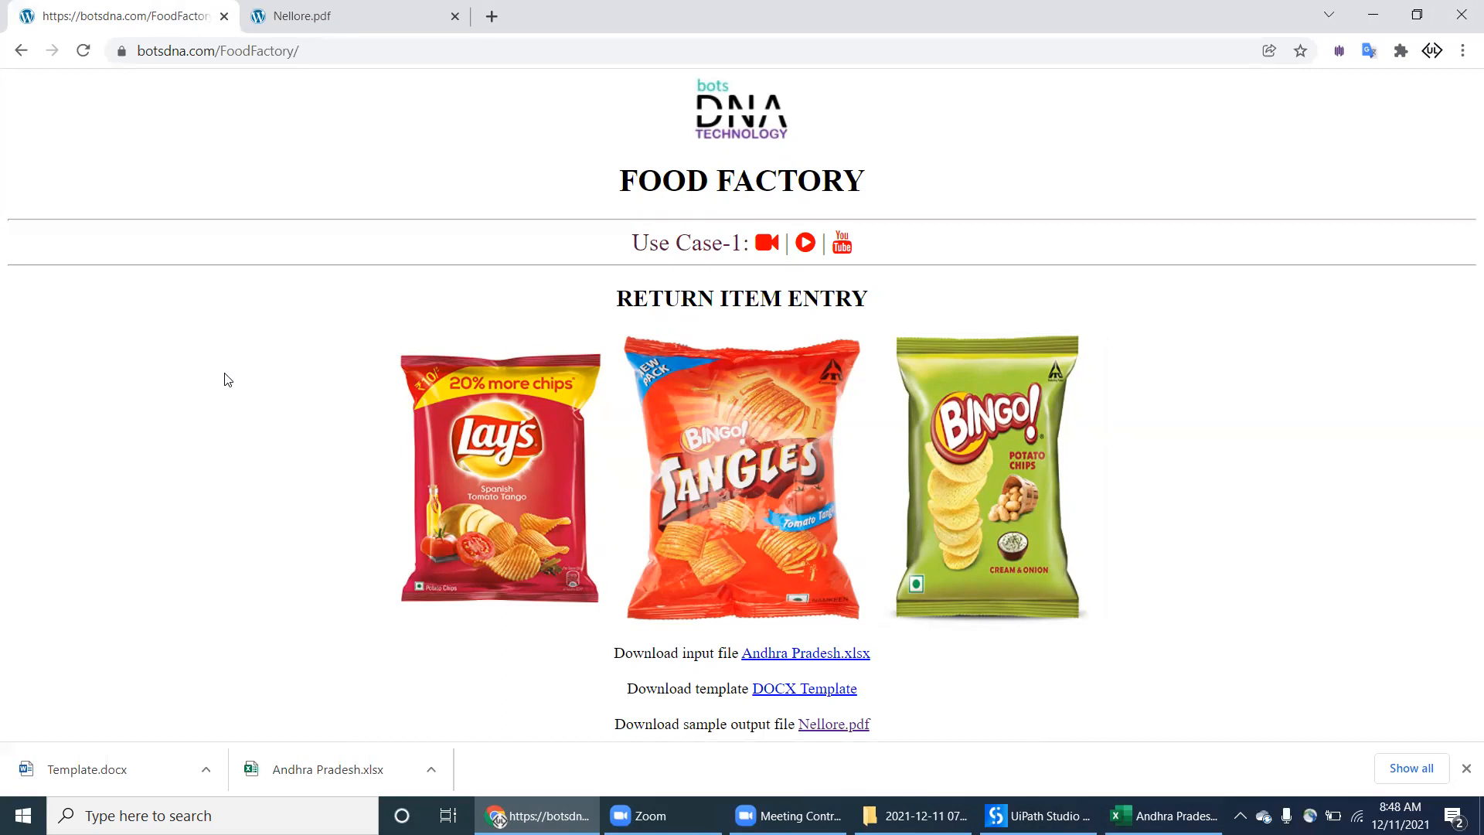
pyautogui.moveTo(1095, 798)
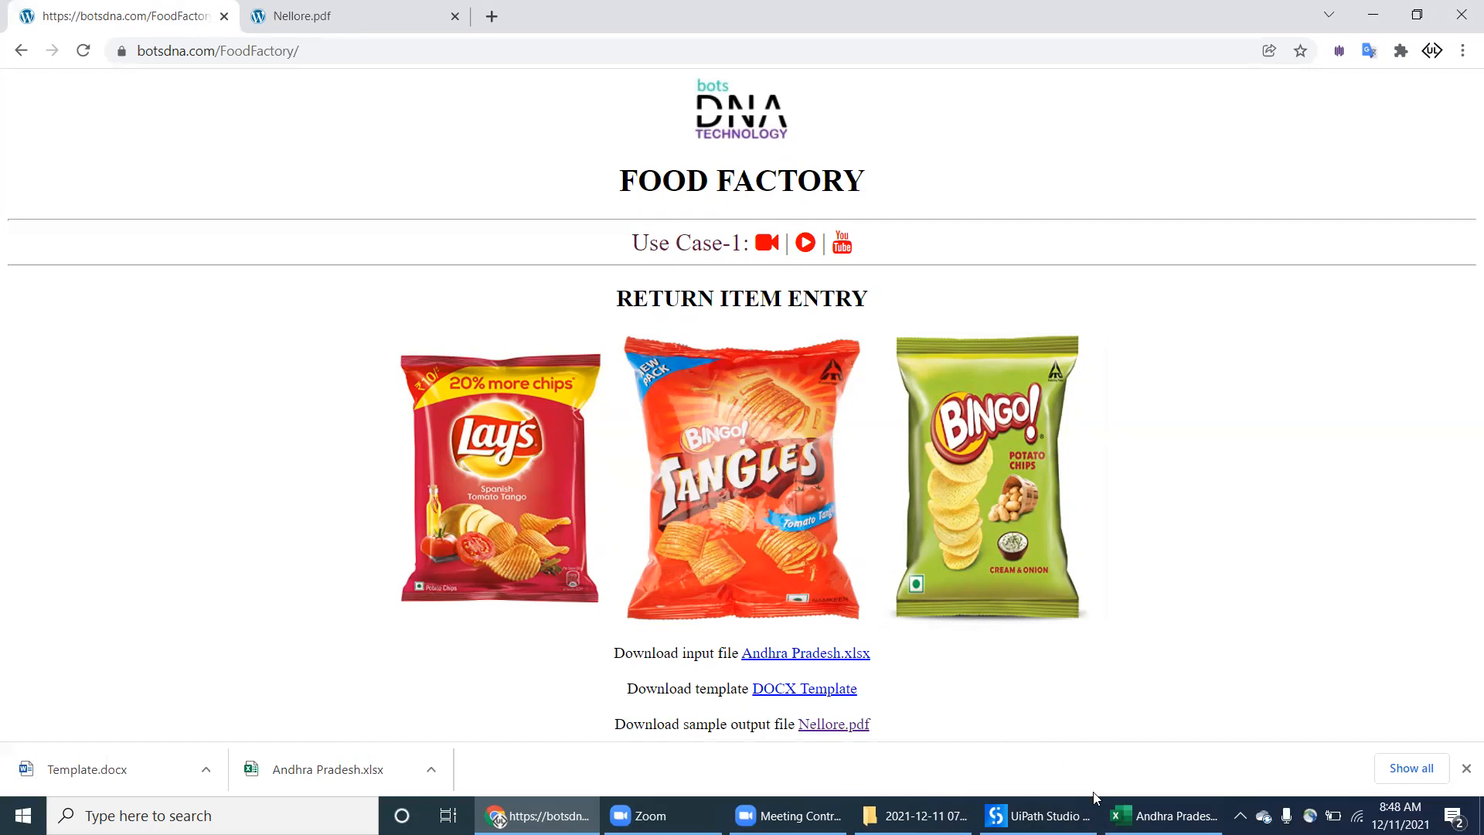
# Step: Browse the Chitoor, East Godavari, Kadapa and Kurnool district sheets of the workbook
pyautogui.click(326, 769)
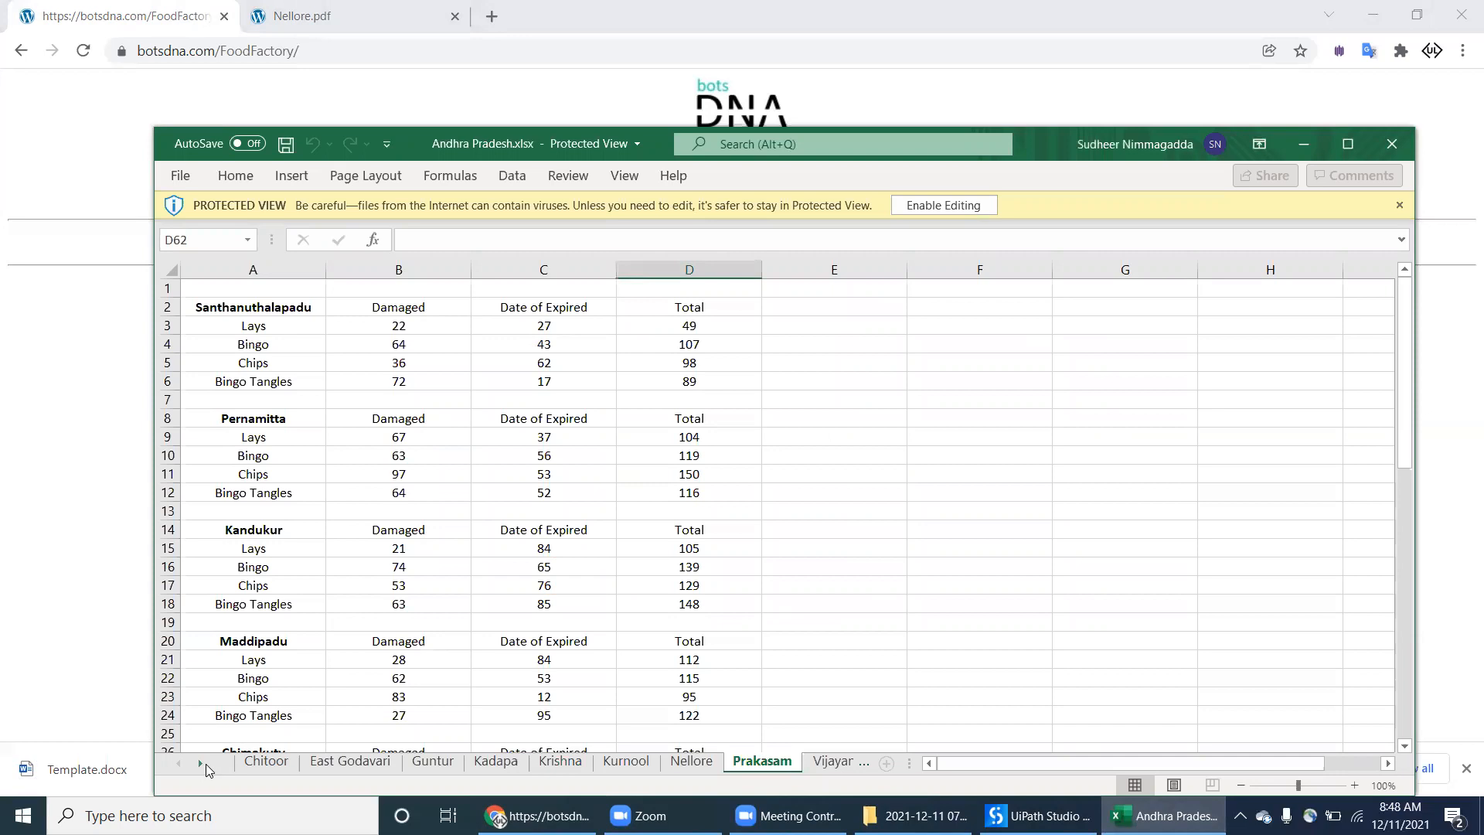
pyautogui.click(266, 760)
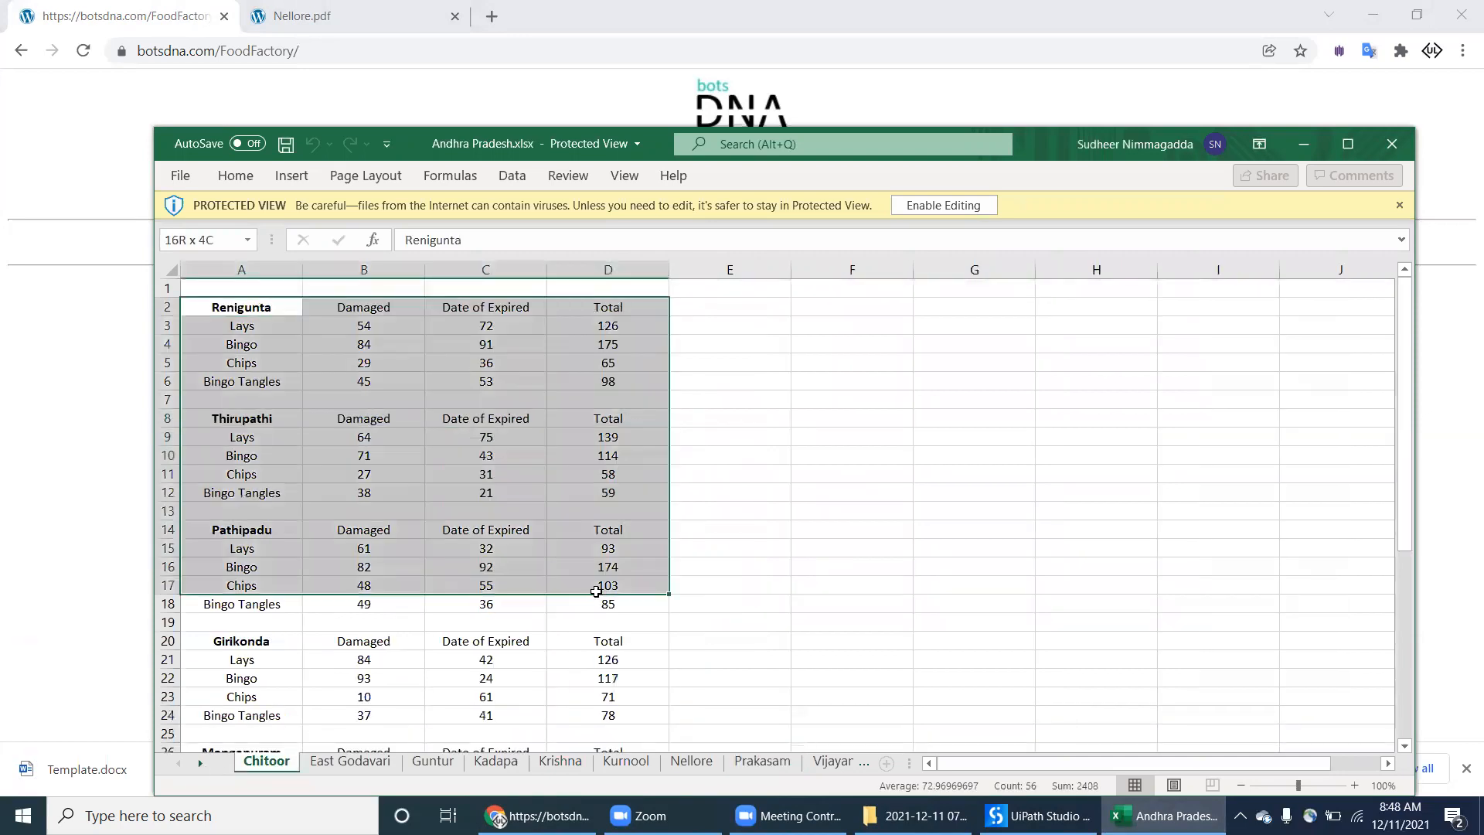
pyautogui.click(349, 761)
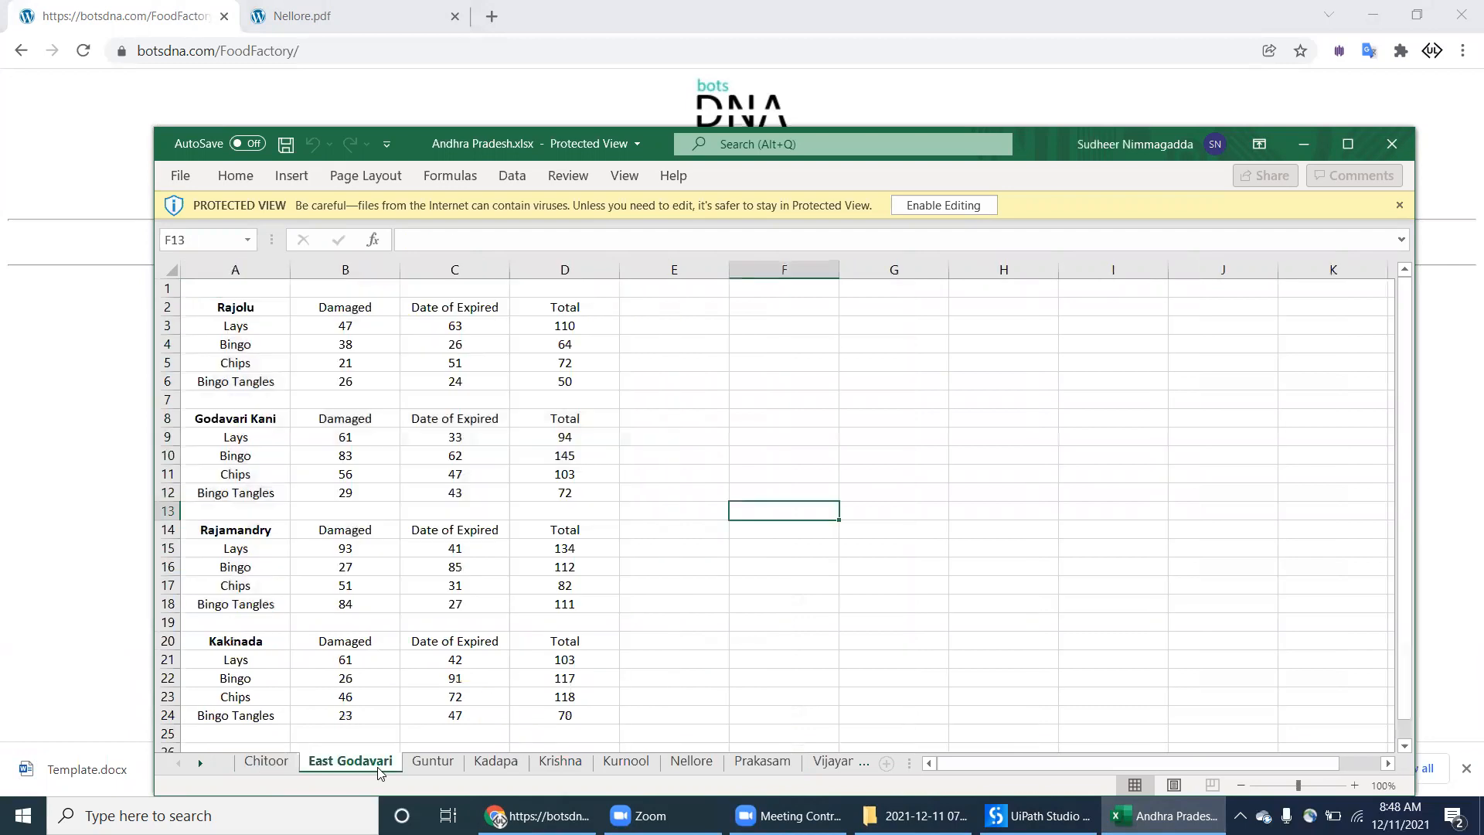
pyautogui.click(496, 761)
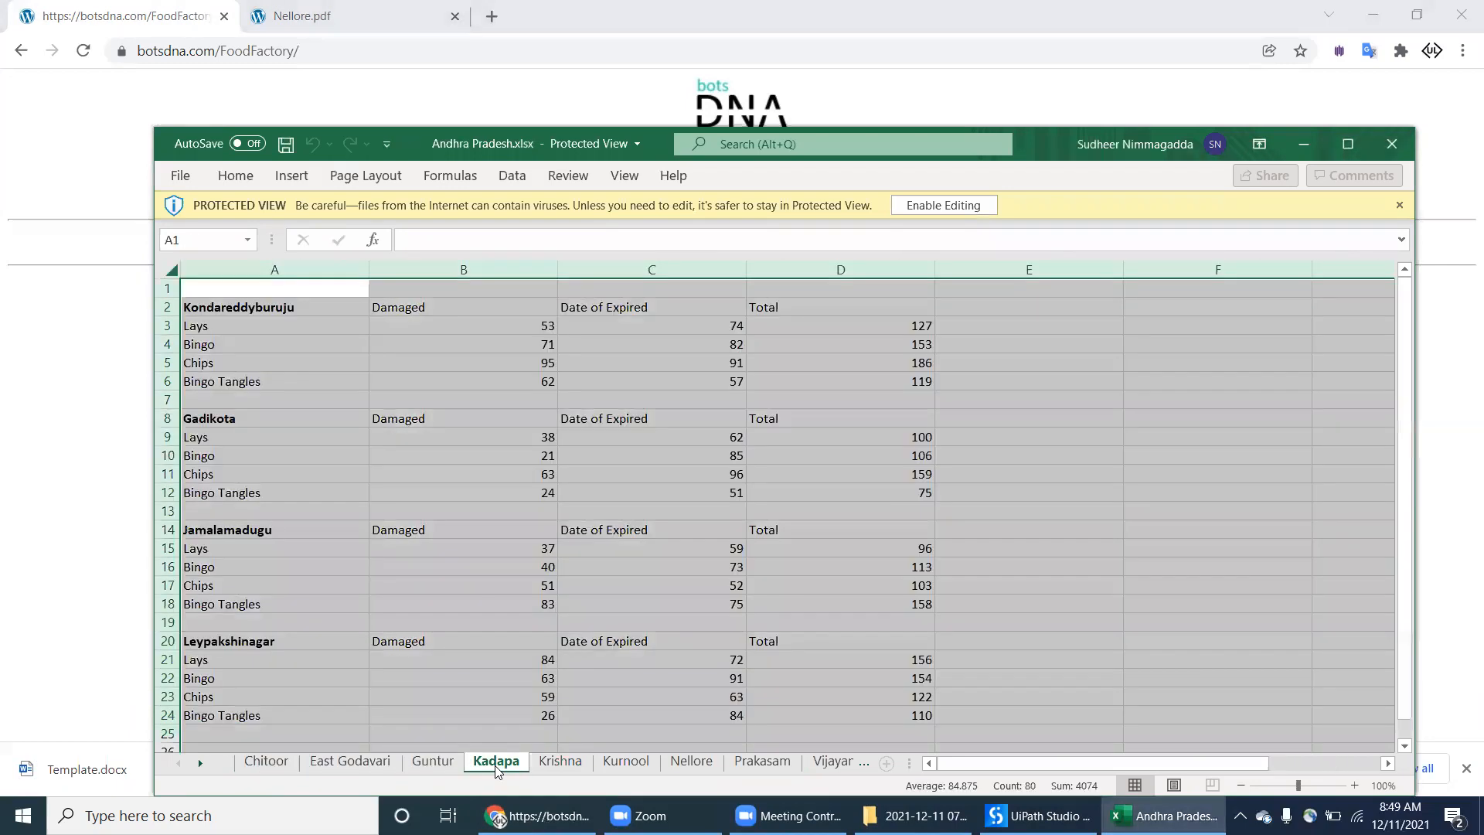
pyautogui.click(626, 761)
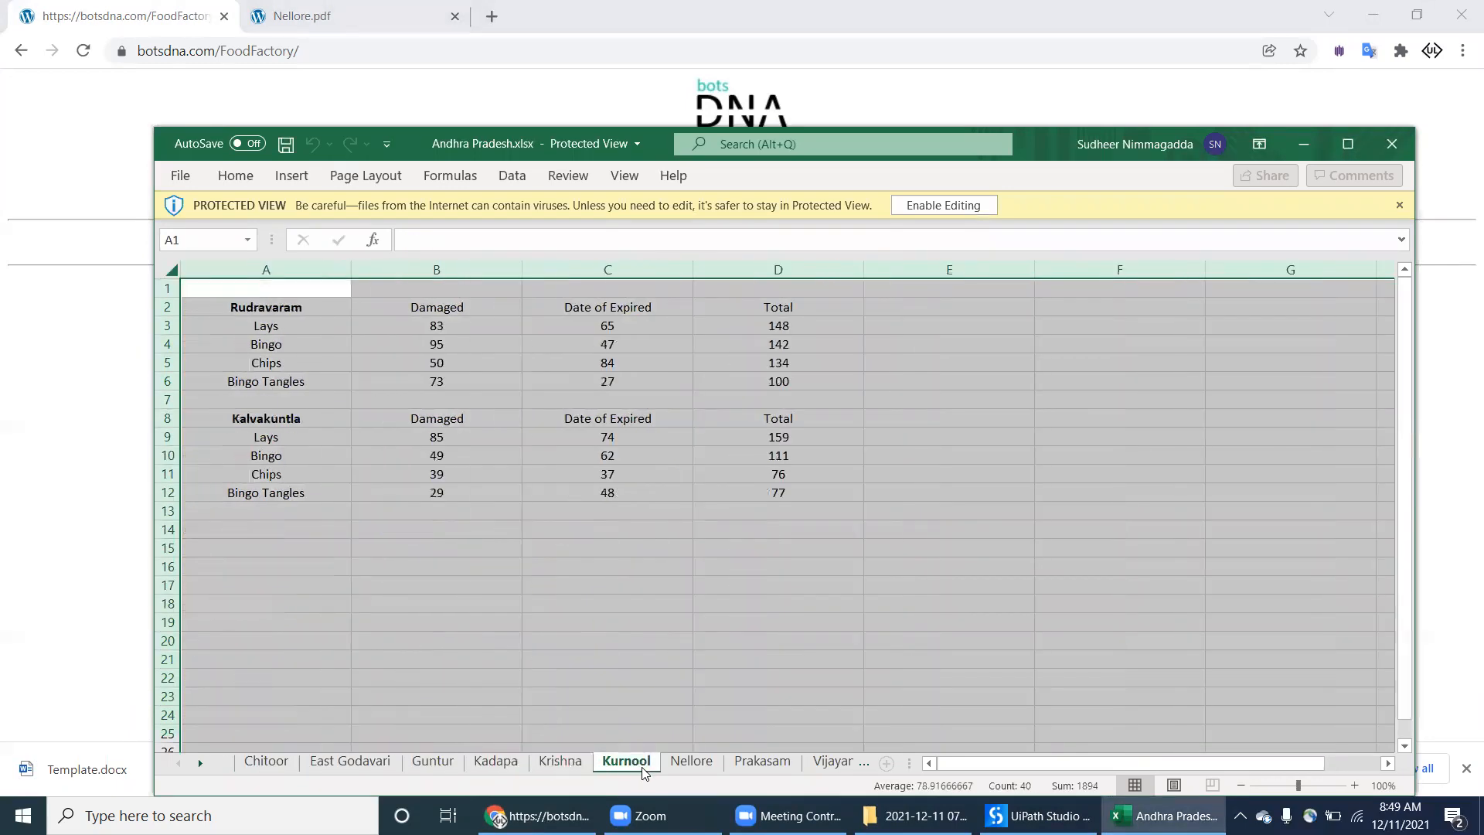
pyautogui.moveTo(560, 761)
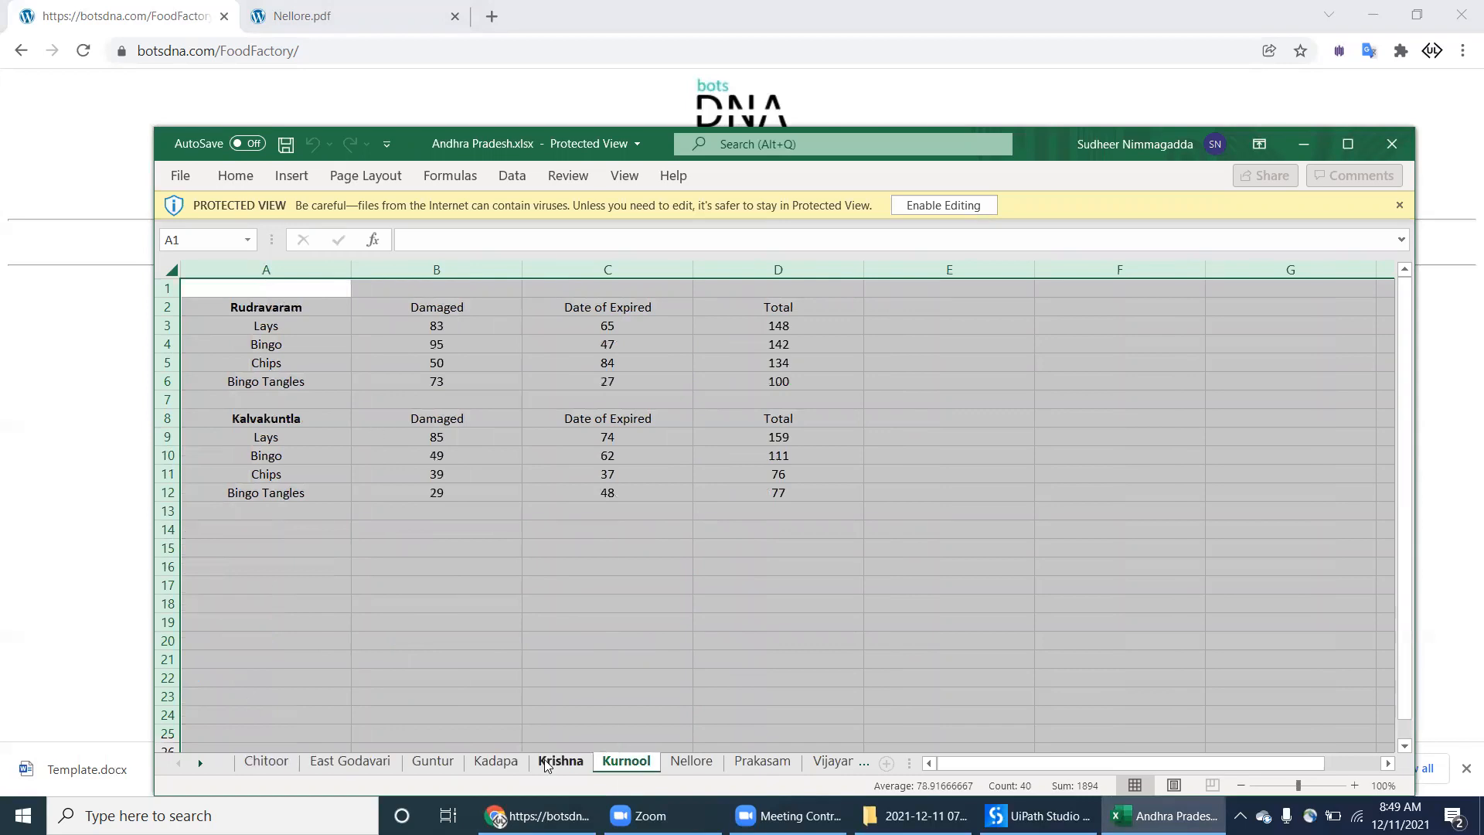
# Step: Review the Krishna sheet's Gudivada block, then the Nellore sheet's location blocks
pyautogui.click(560, 761)
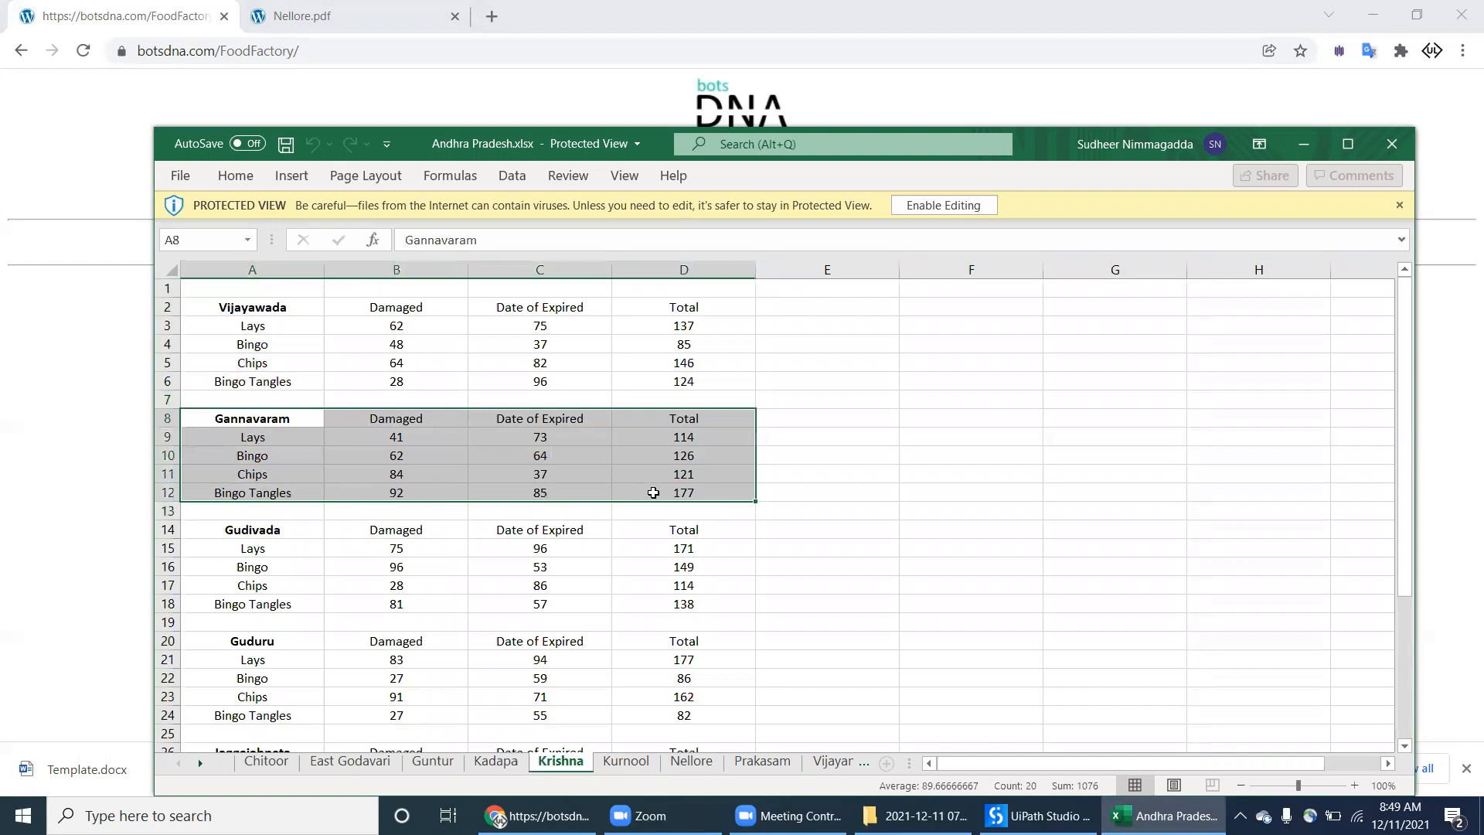
pyautogui.click(252, 529)
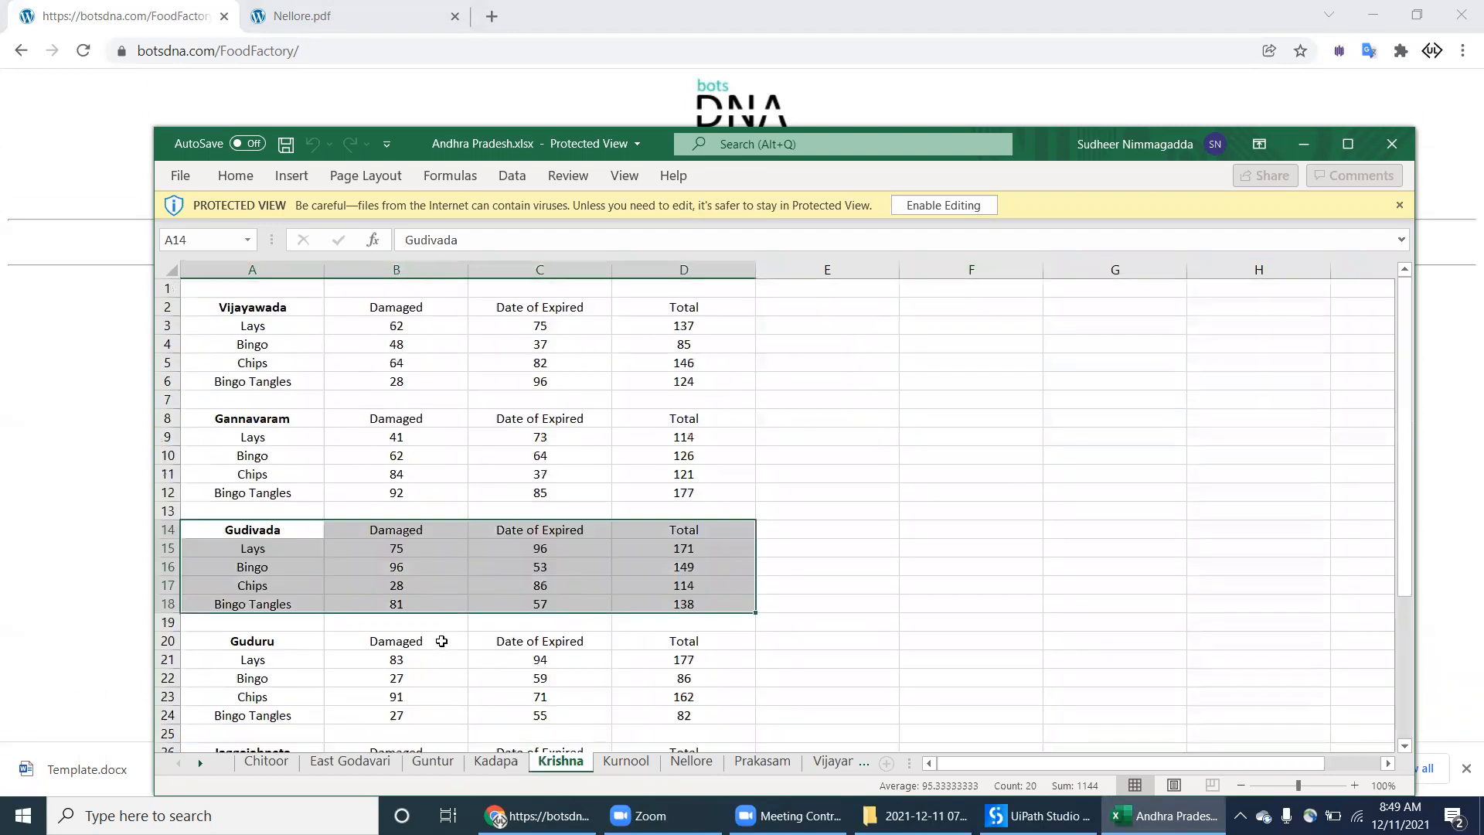
pyautogui.click(692, 761)
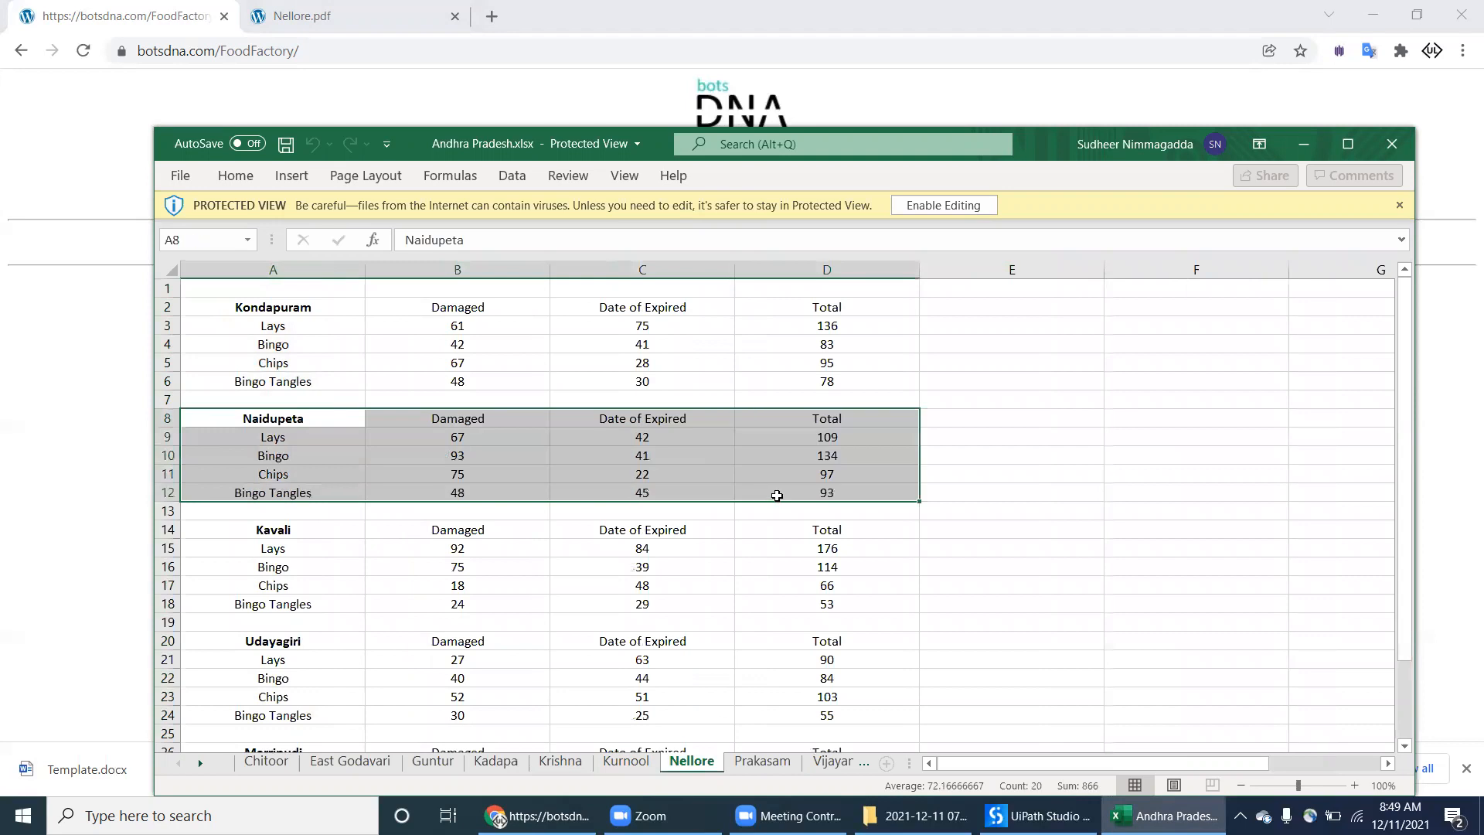
pyautogui.click(272, 417)
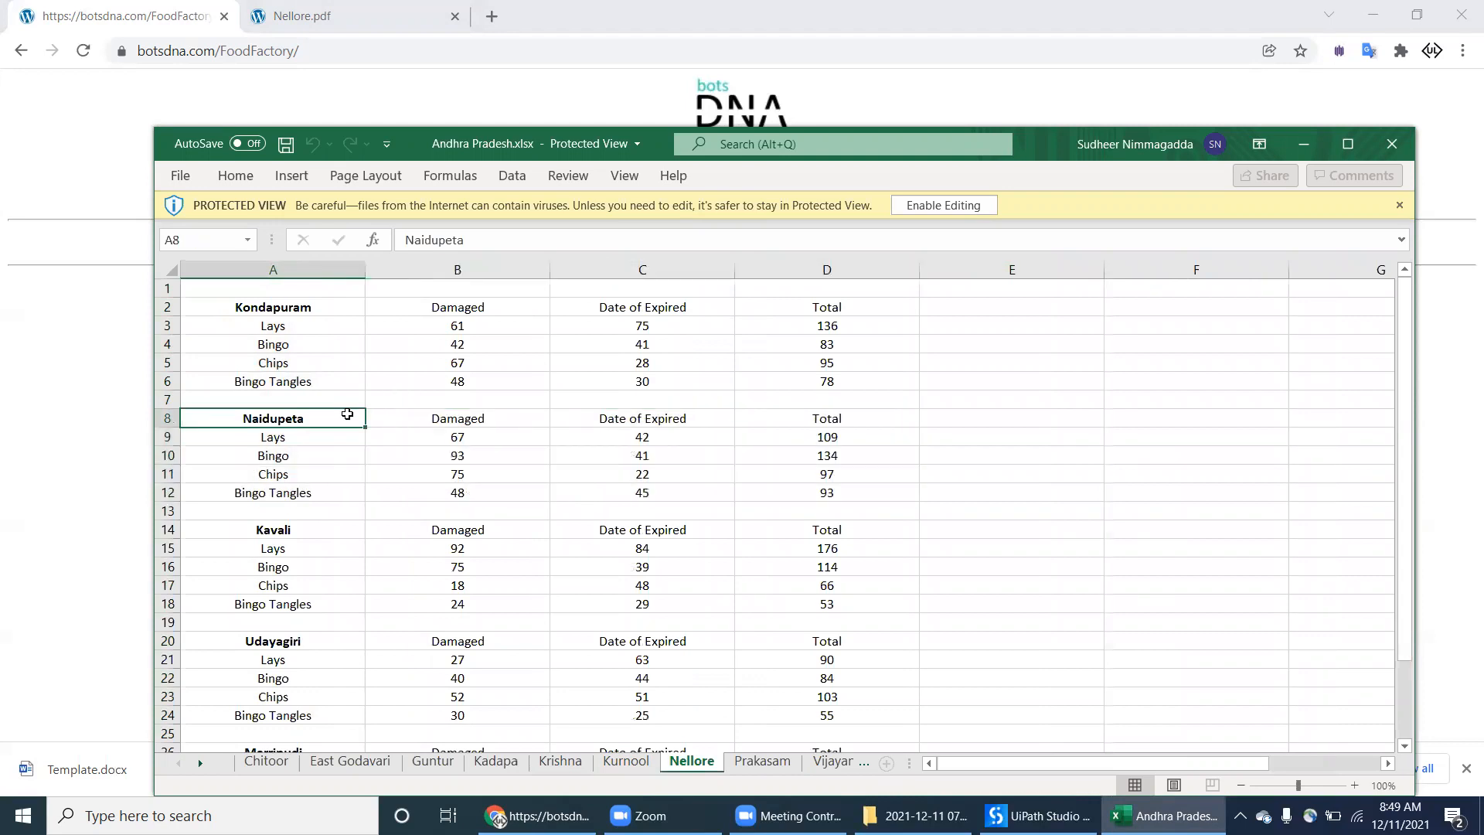
pyautogui.click(458, 419)
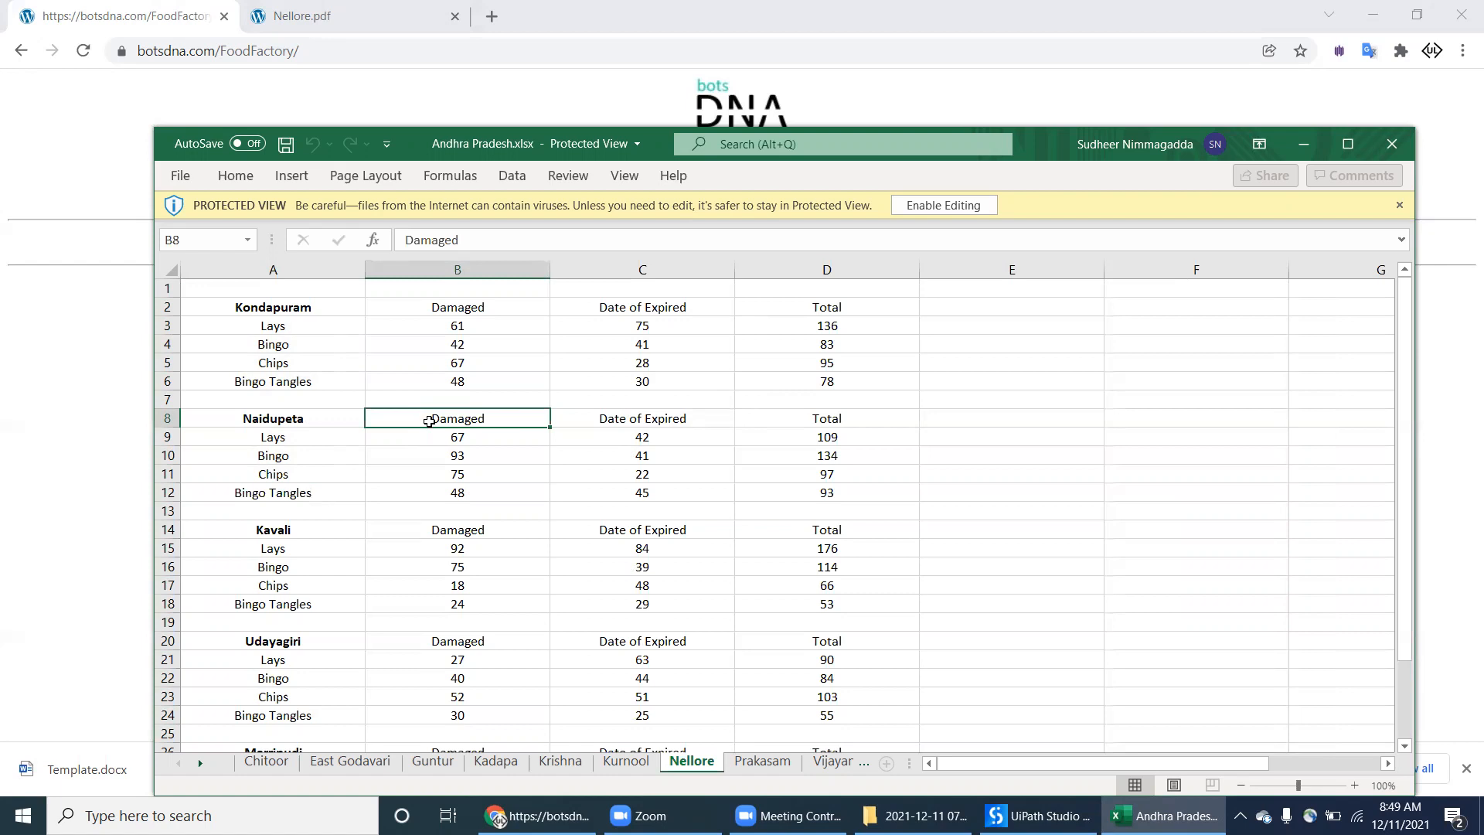
pyautogui.click(272, 436)
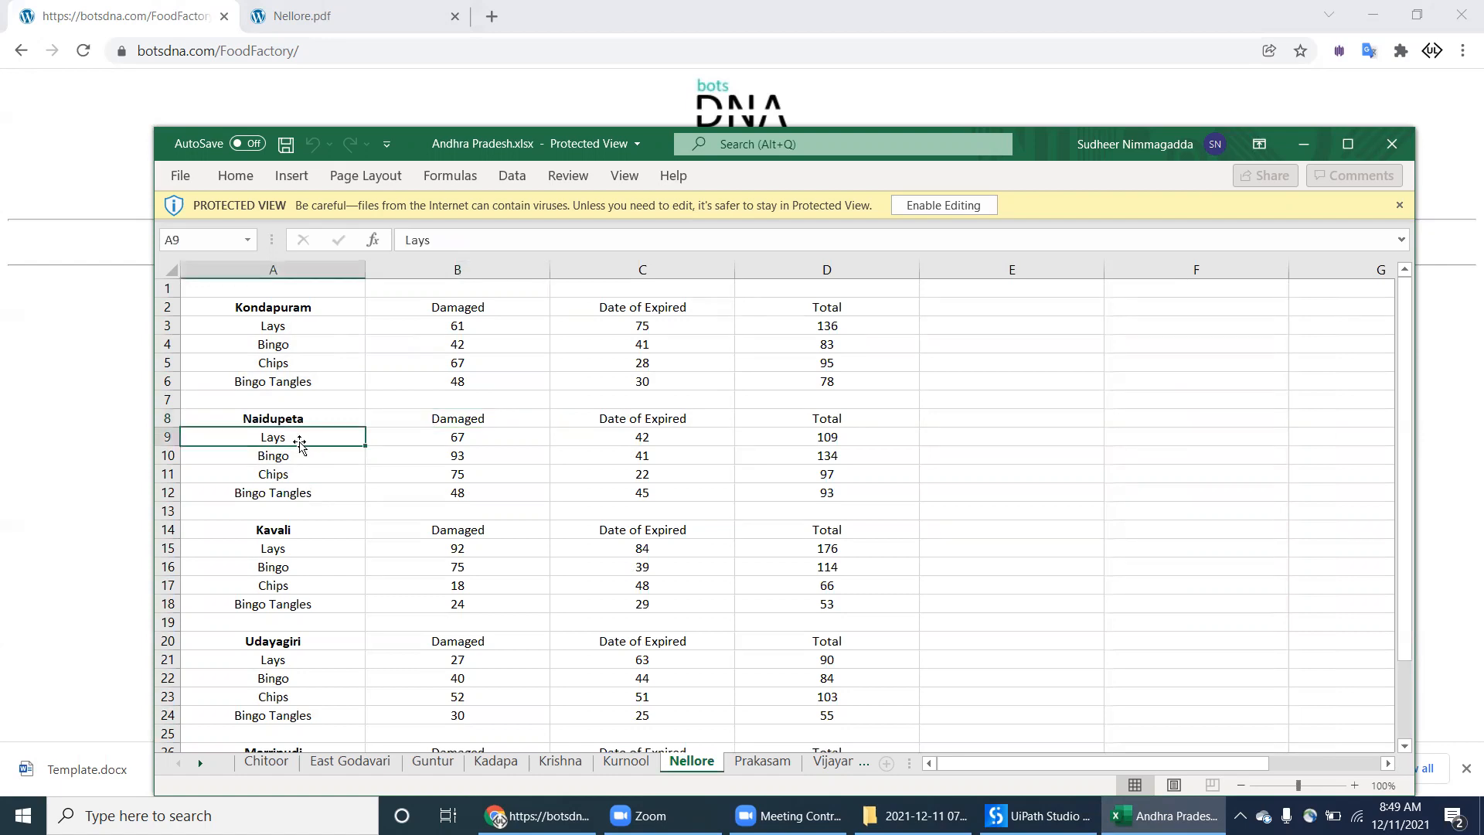
pyautogui.click(272, 455)
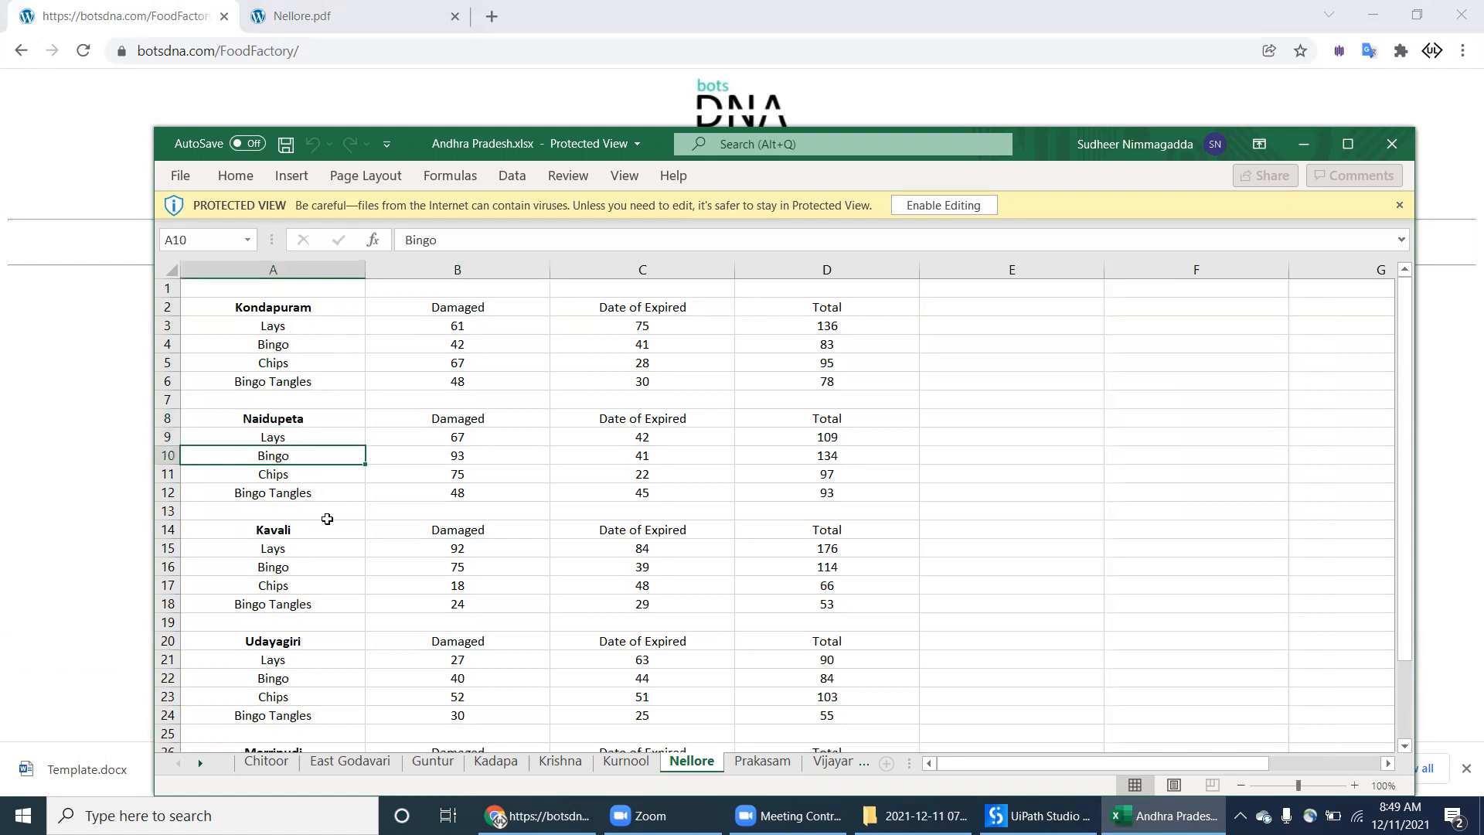
pyautogui.moveTo(825, 436)
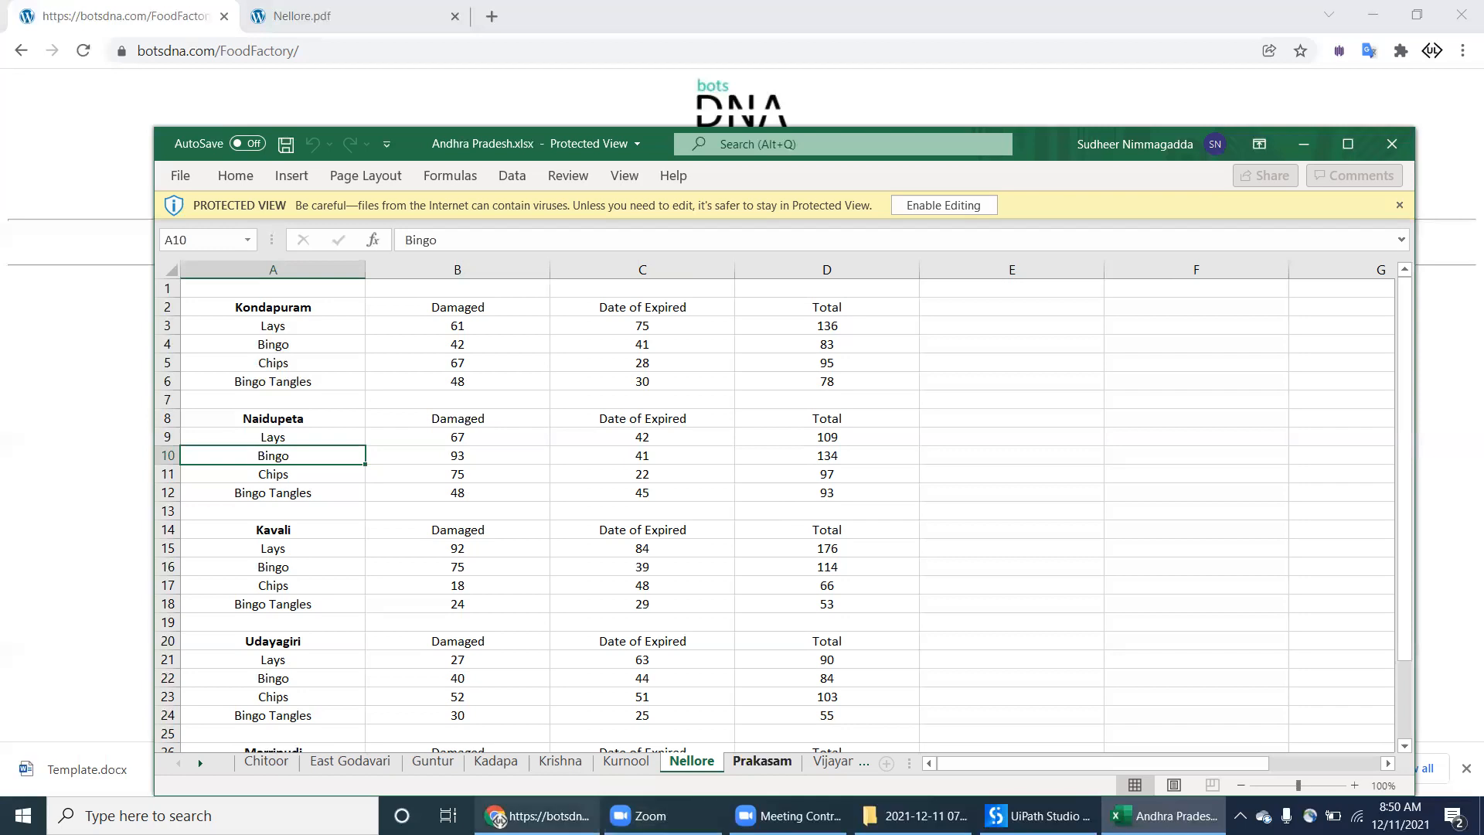
pyautogui.click(331, 15)
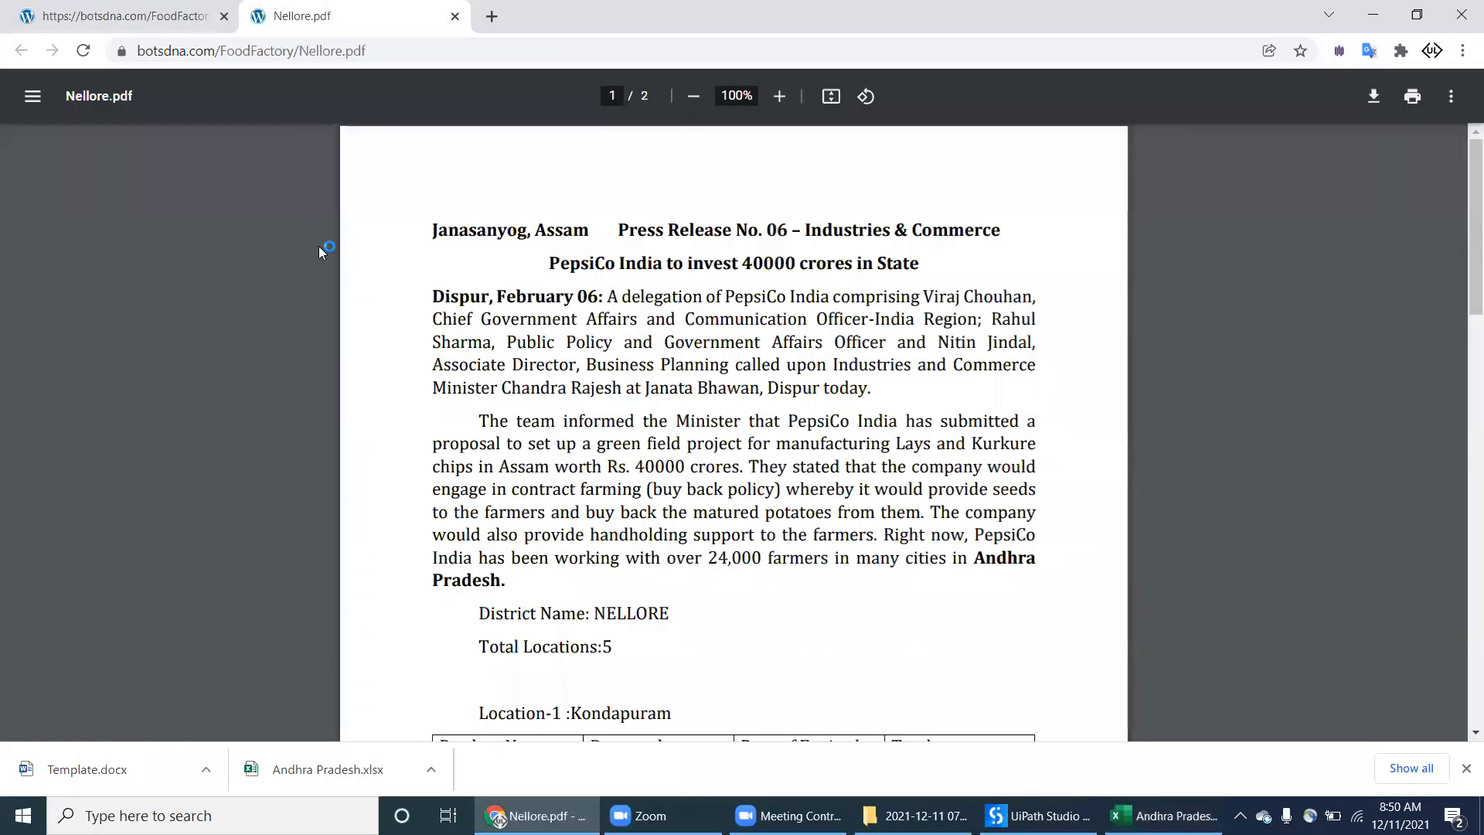
pyautogui.moveTo(323, 246)
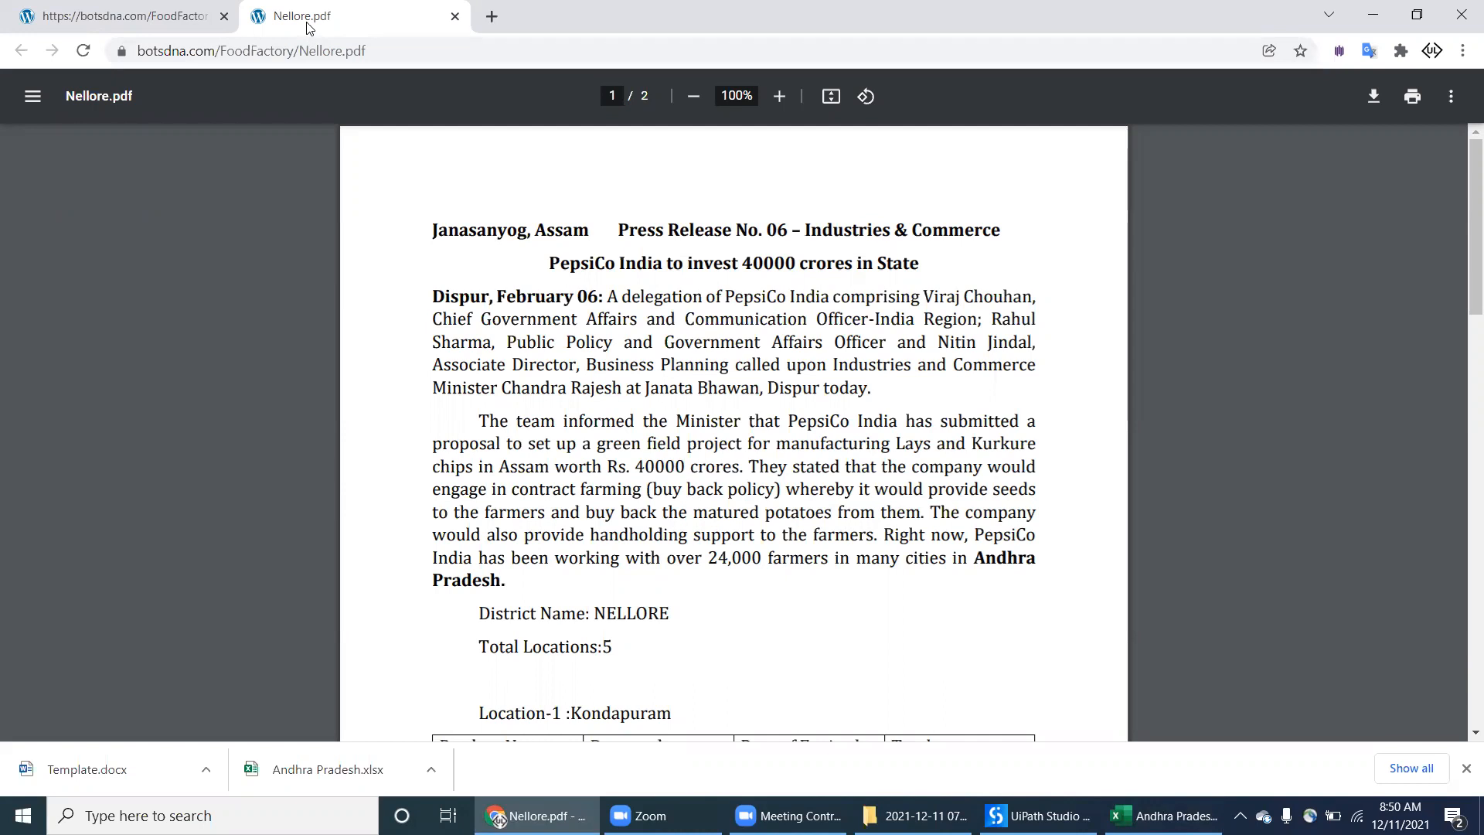
pyautogui.moveTo(617, 502)
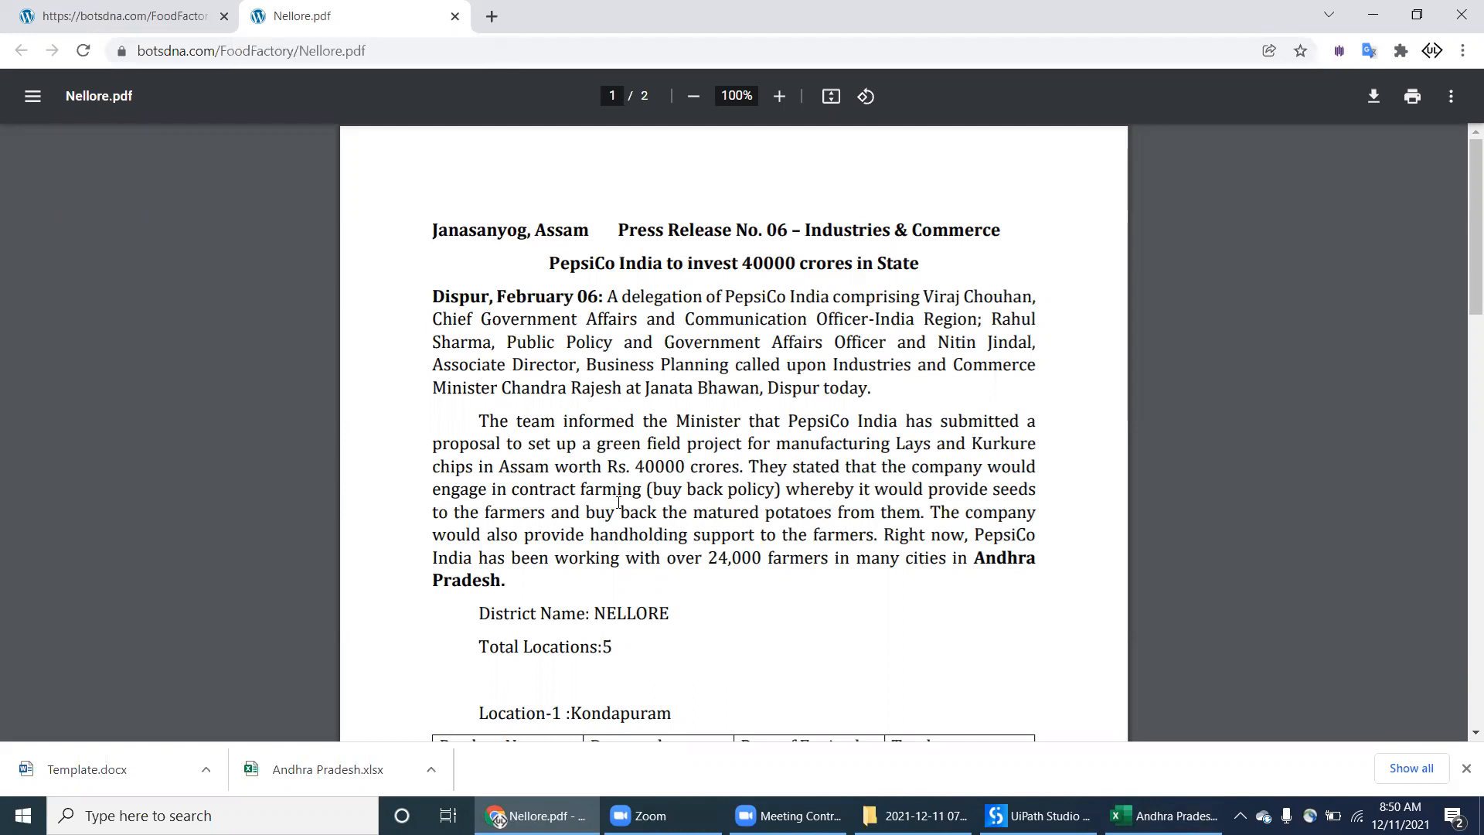
# Step: View the Nellore.pdf location tables and briefly inspect Template.docx in Word
pyautogui.scroll(-3)
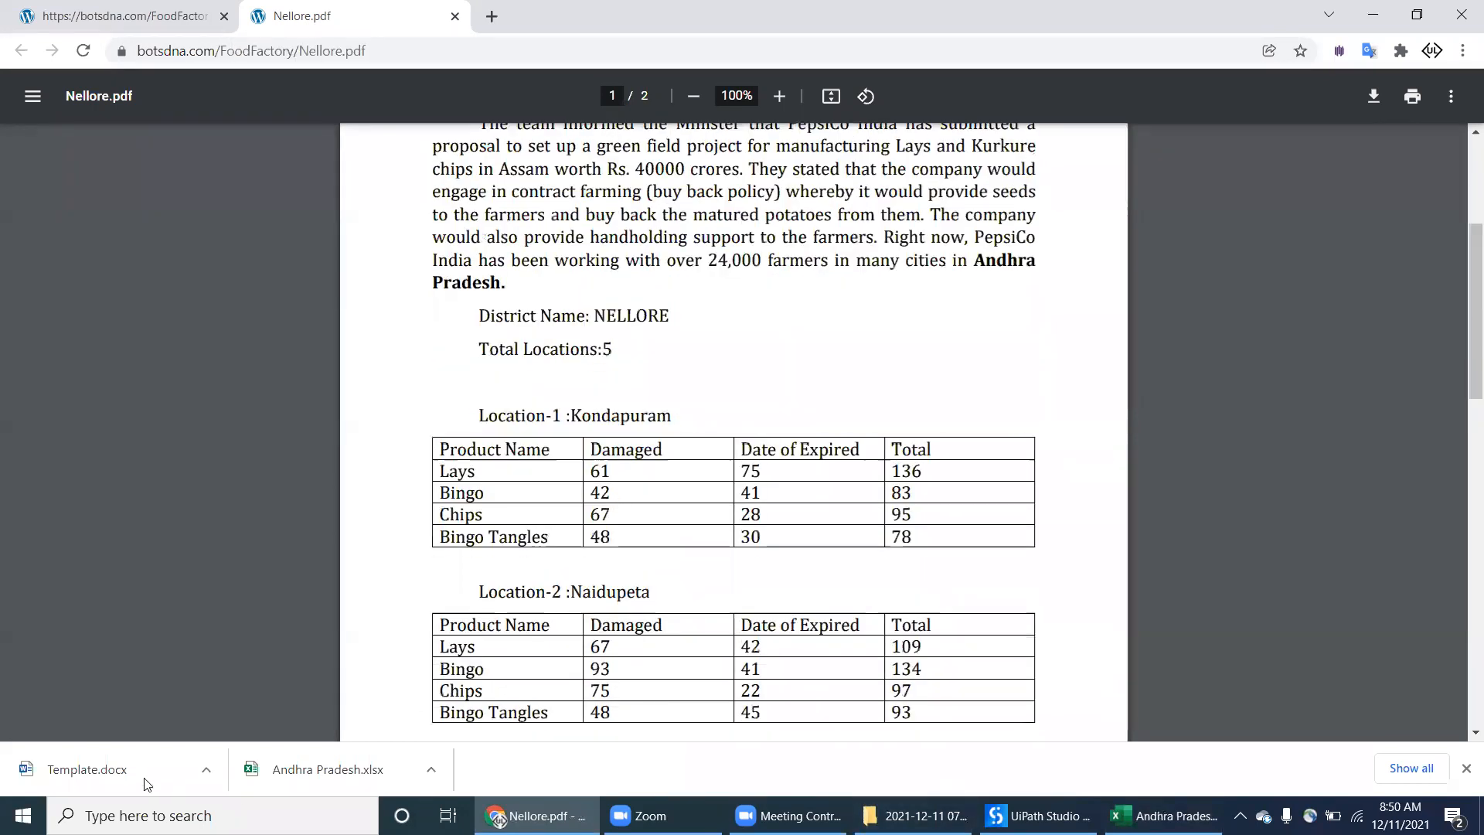
pyautogui.click(86, 770)
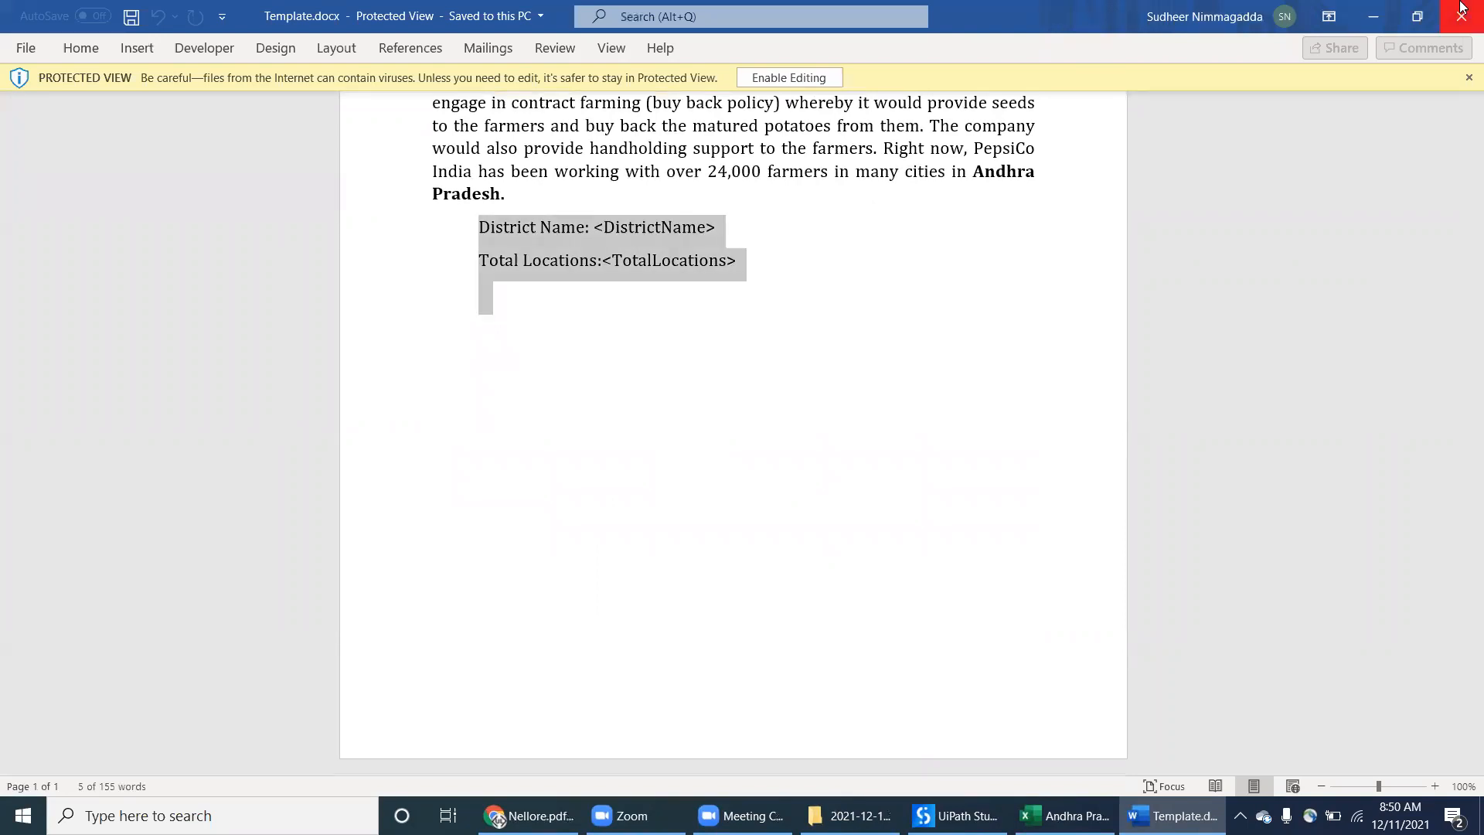
pyautogui.click(526, 814)
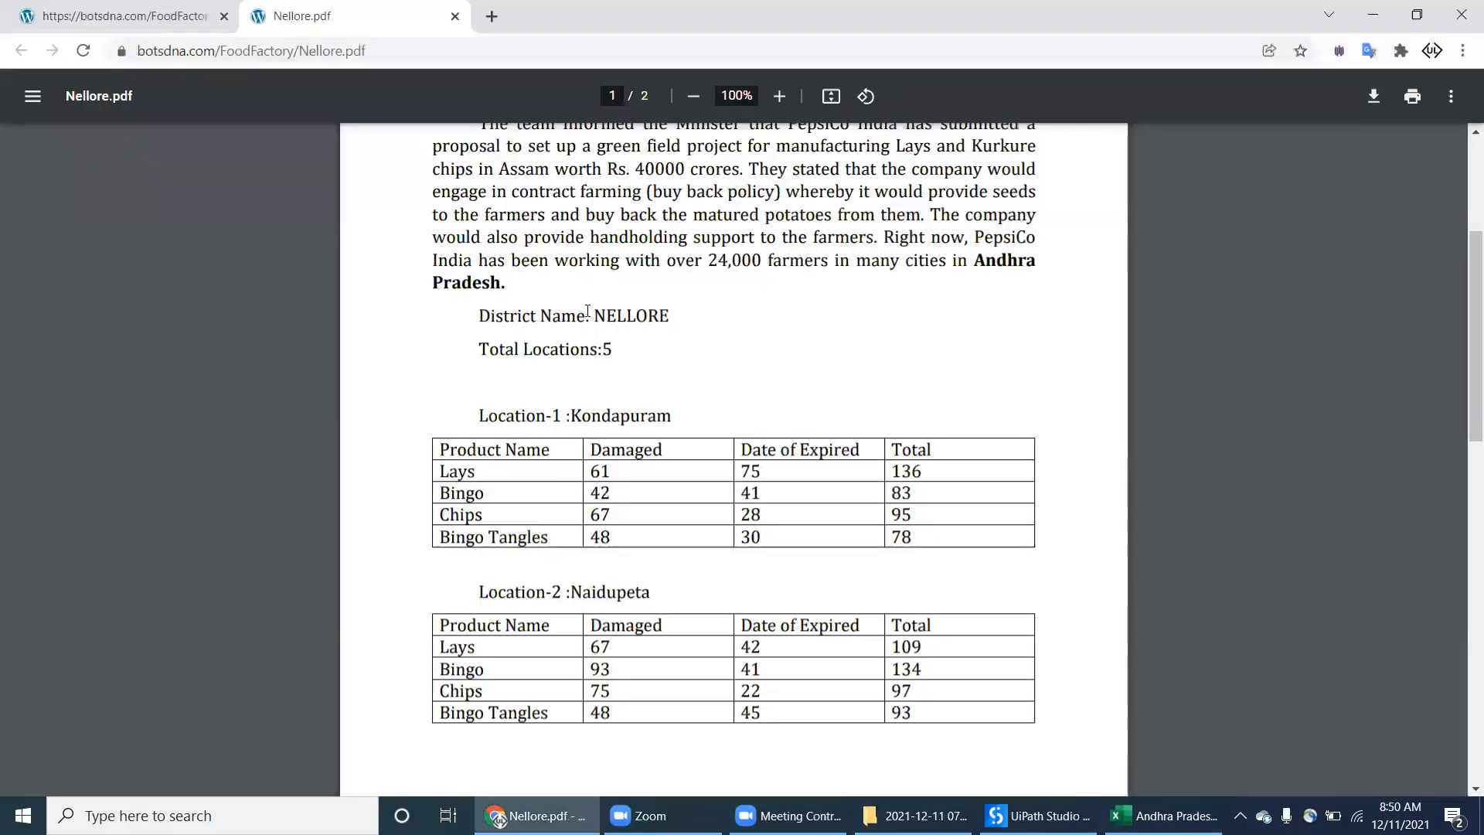
# Step: Highlight the Total Locations value 5 in the report and bring the workbook forward
pyautogui.doubleClick(630, 316)
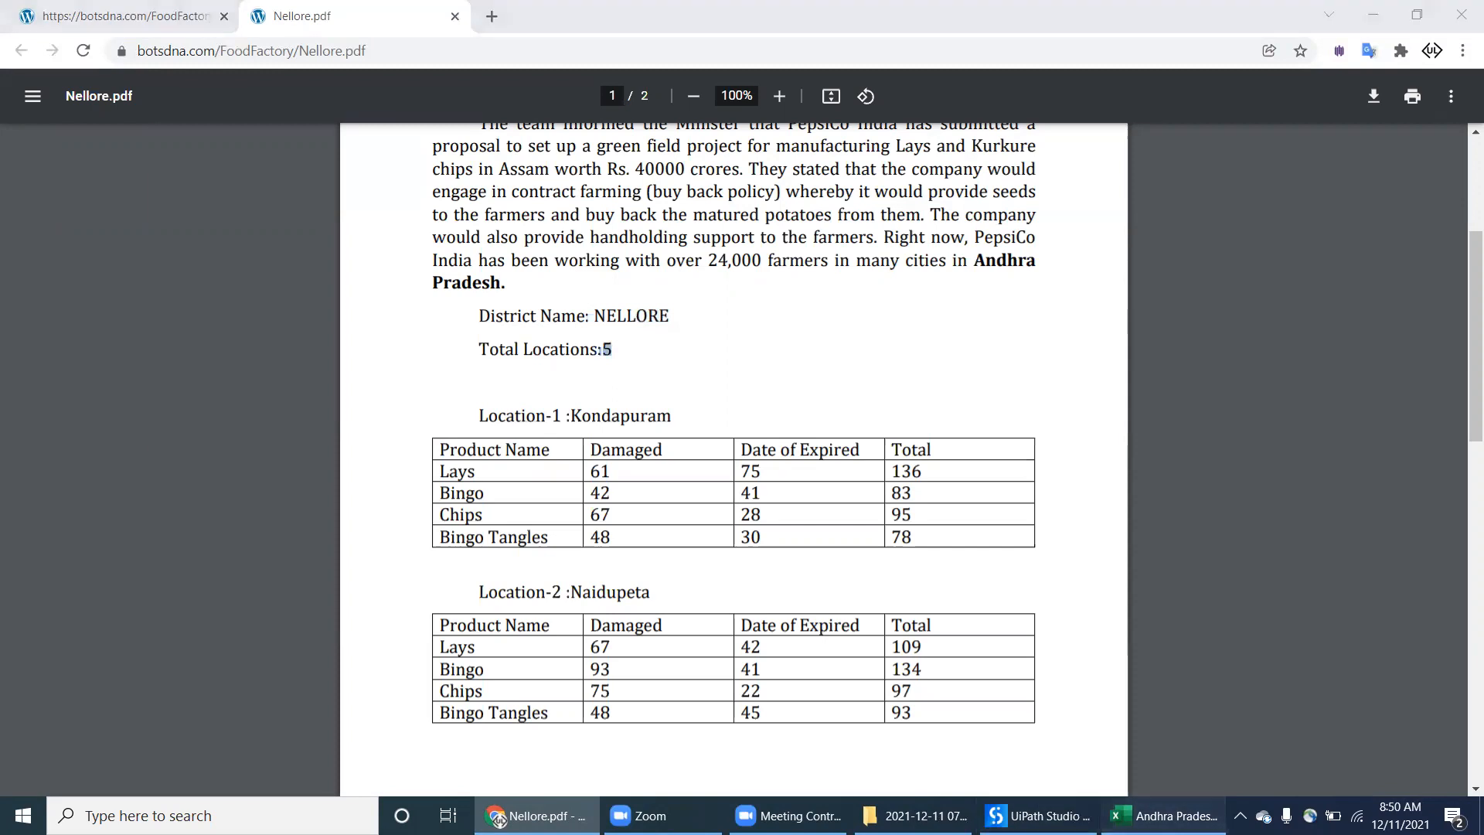
pyautogui.click(1163, 815)
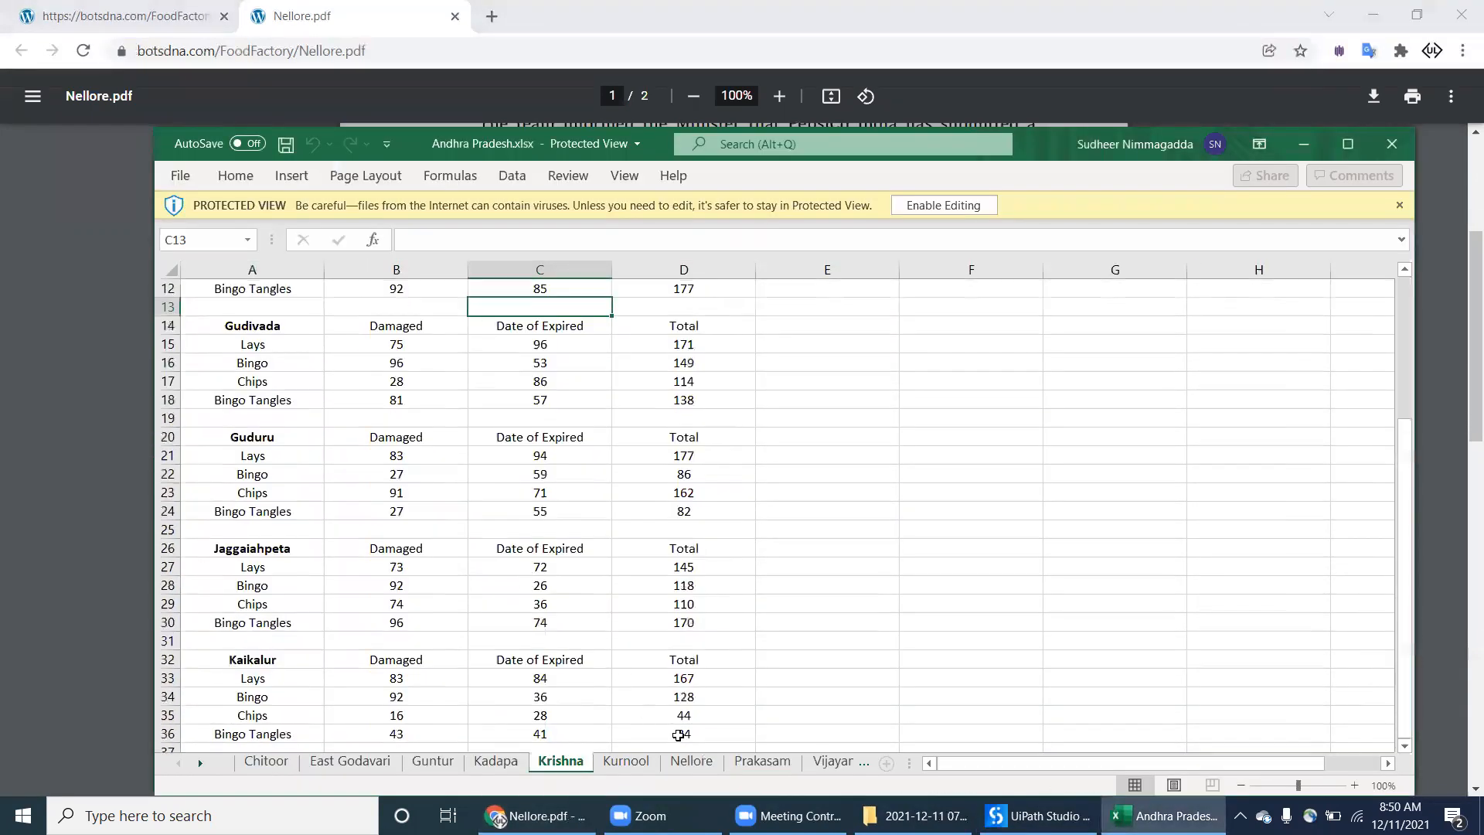
# Step: Browse the Prakasam, Kurnool and Kadapa district sheets
pyautogui.click(760, 761)
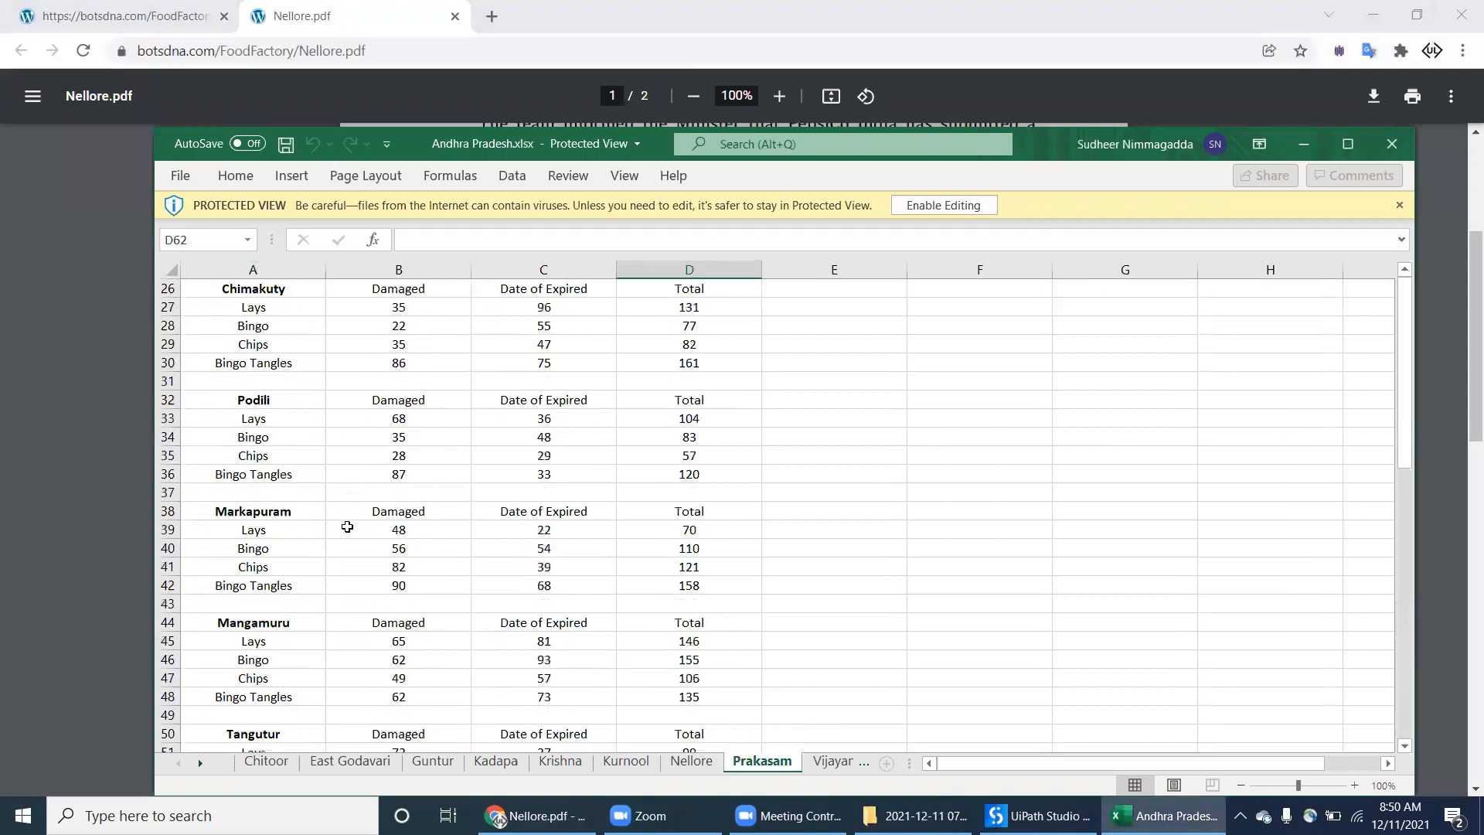
pyautogui.click(627, 761)
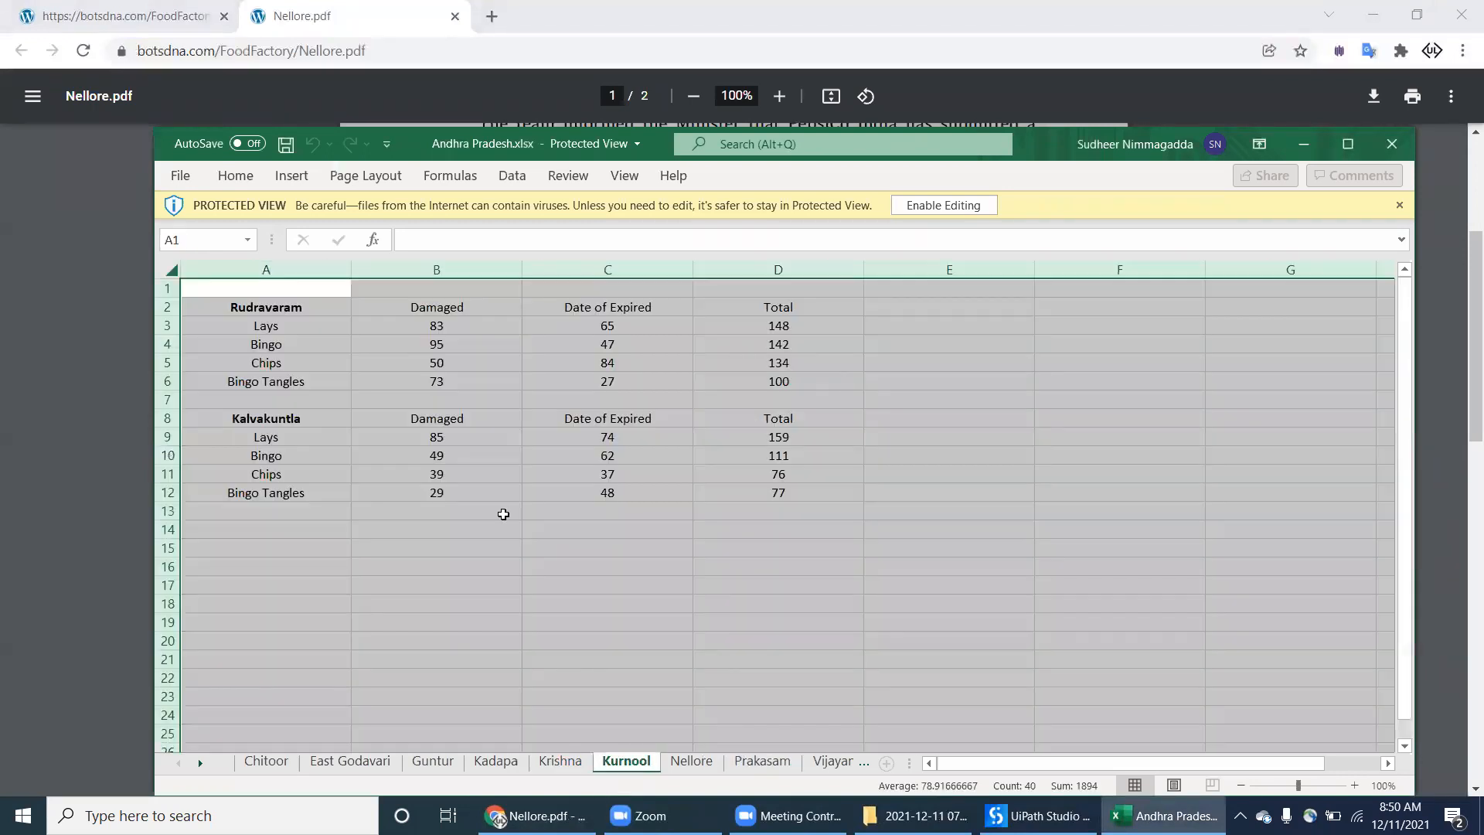
pyautogui.click(436, 510)
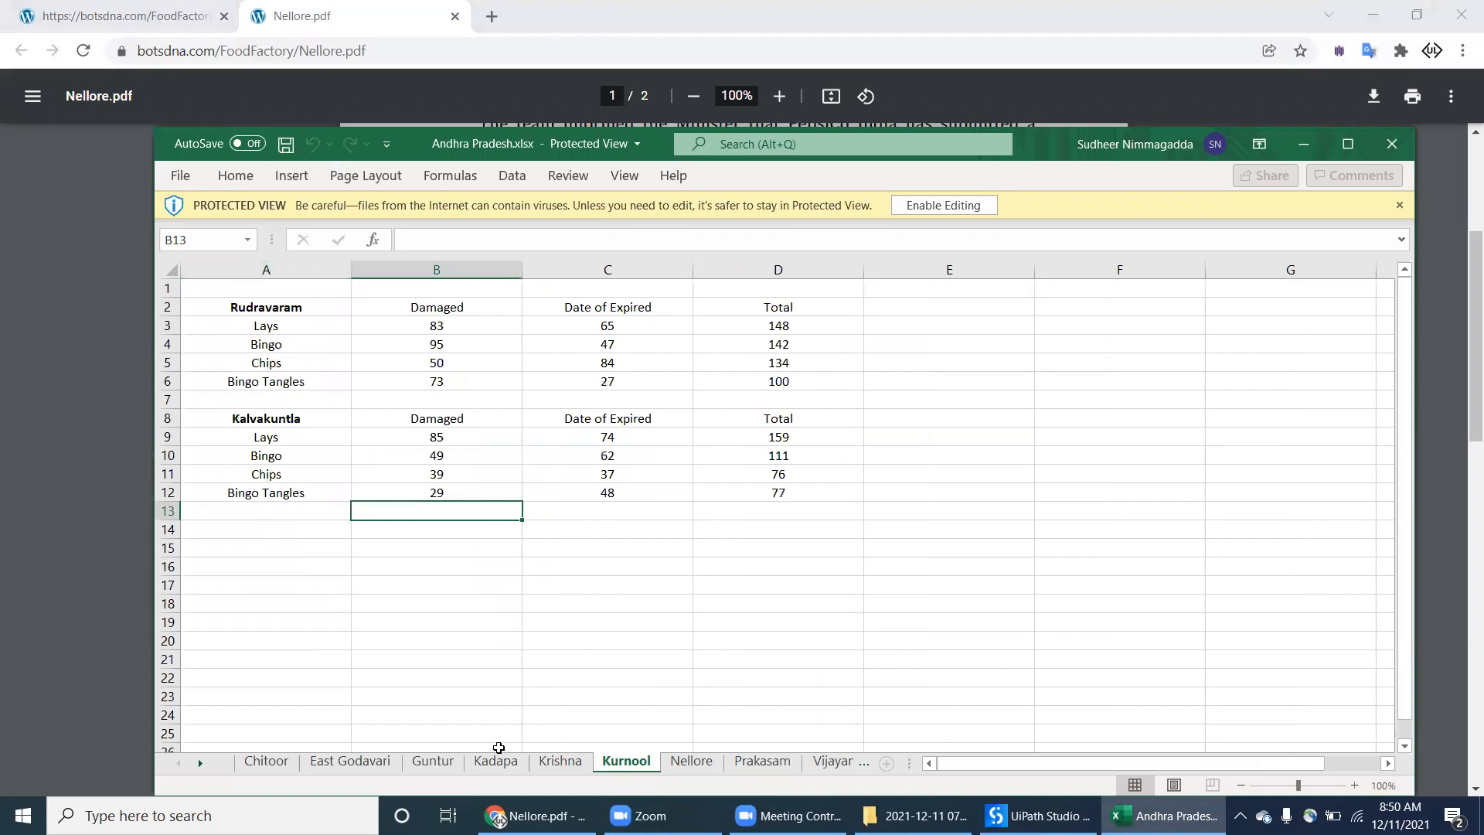
pyautogui.click(496, 761)
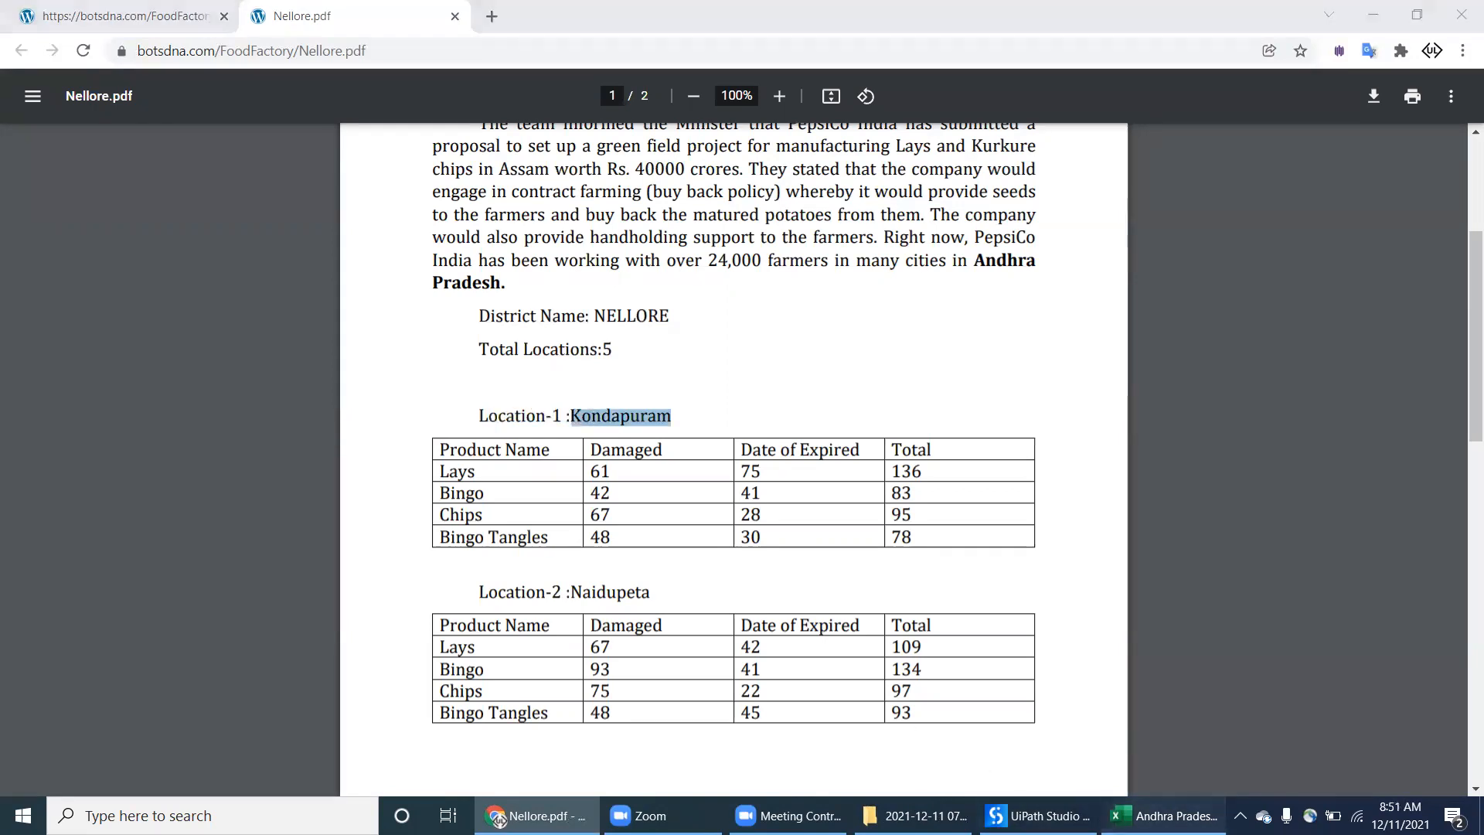
# Step: Compare Kadapa's Gadikota and Jamalamadugu locations against the report
pyautogui.click(1163, 815)
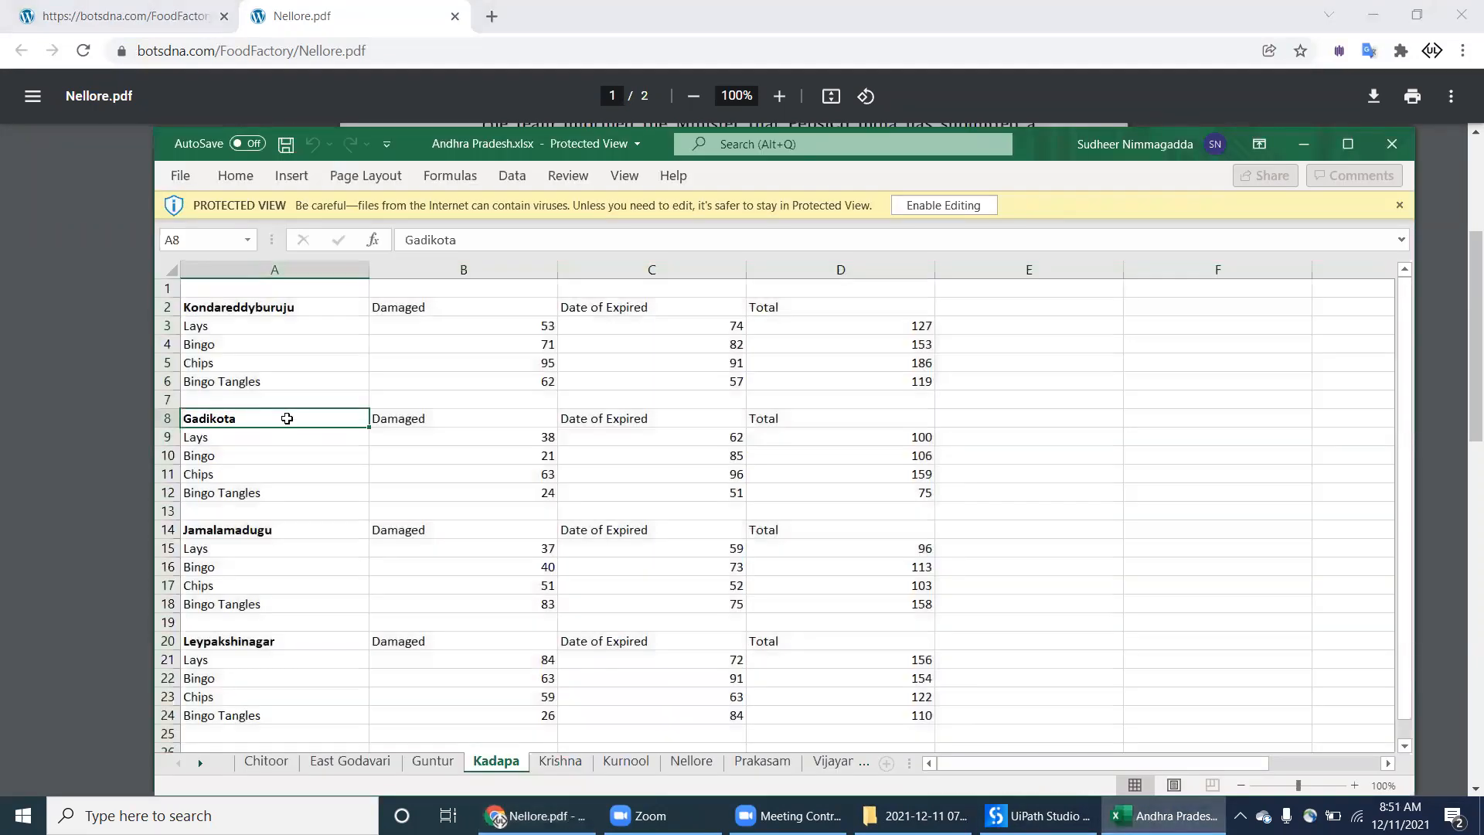
pyautogui.moveTo(326, 533)
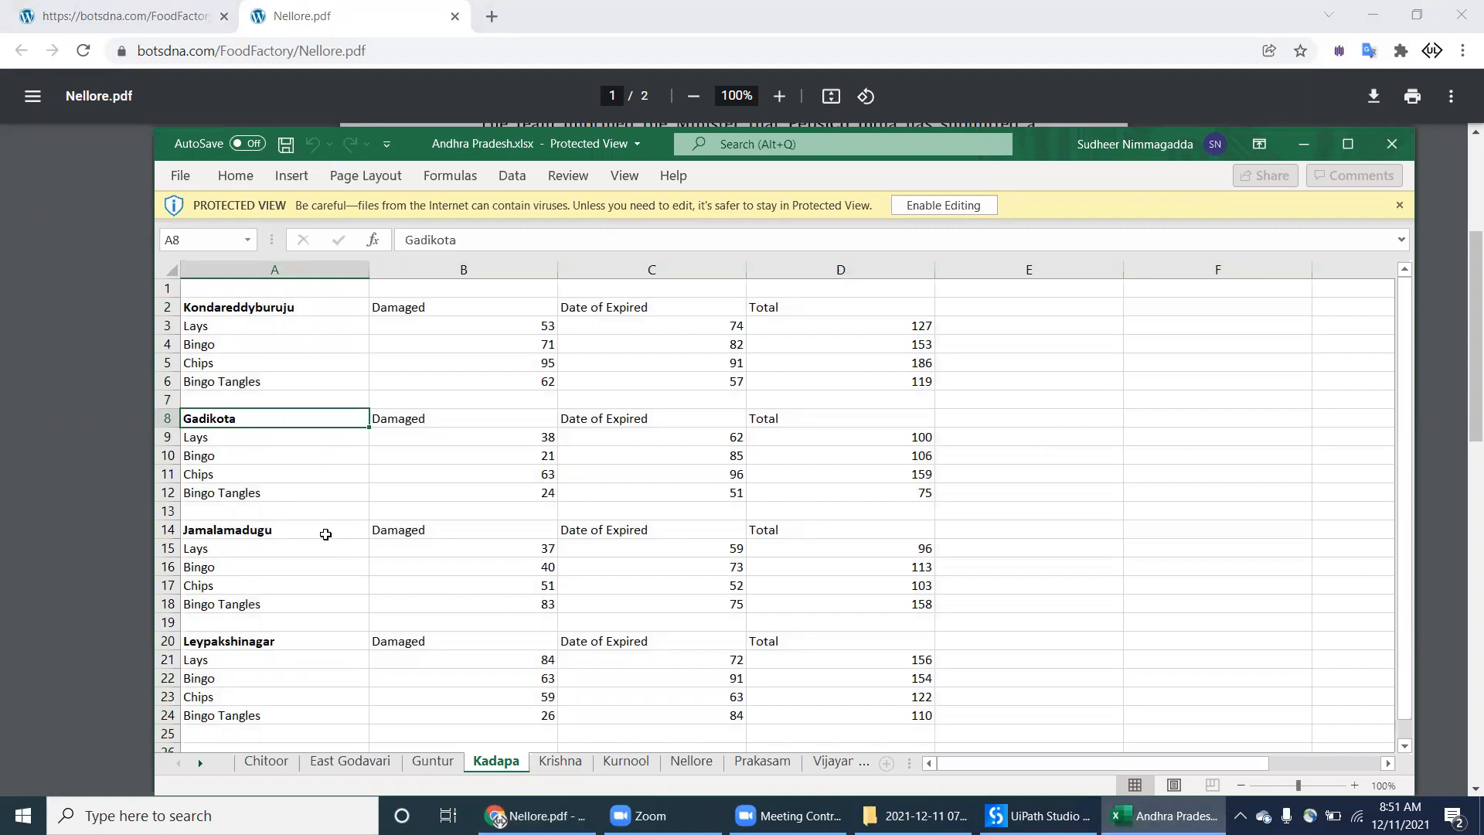
pyautogui.click(228, 528)
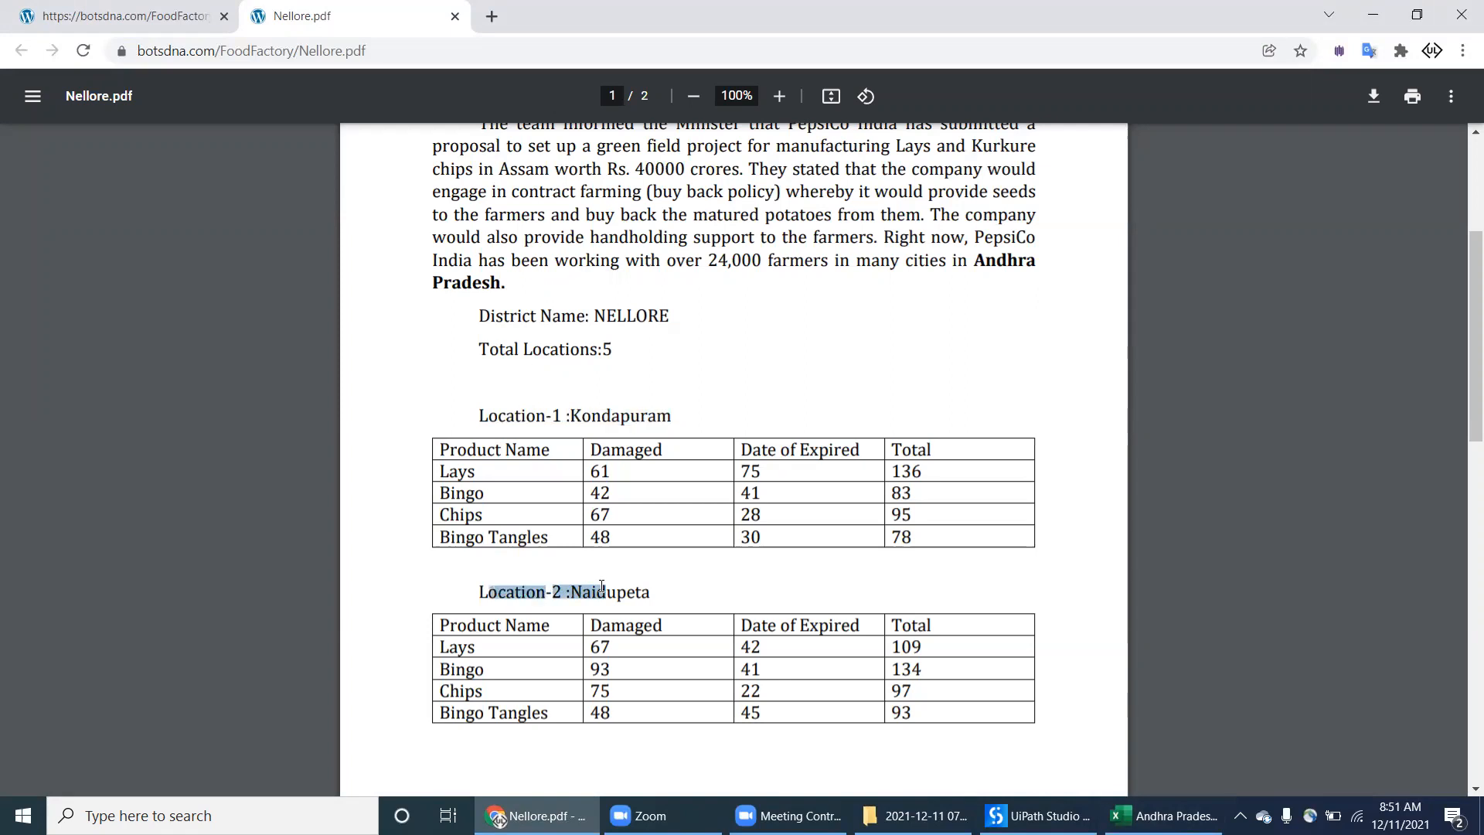
# Step: Read the Nellore.pdf through all five location tables to Marripudi, then return to the workbook
pyautogui.doubleClick(495, 450)
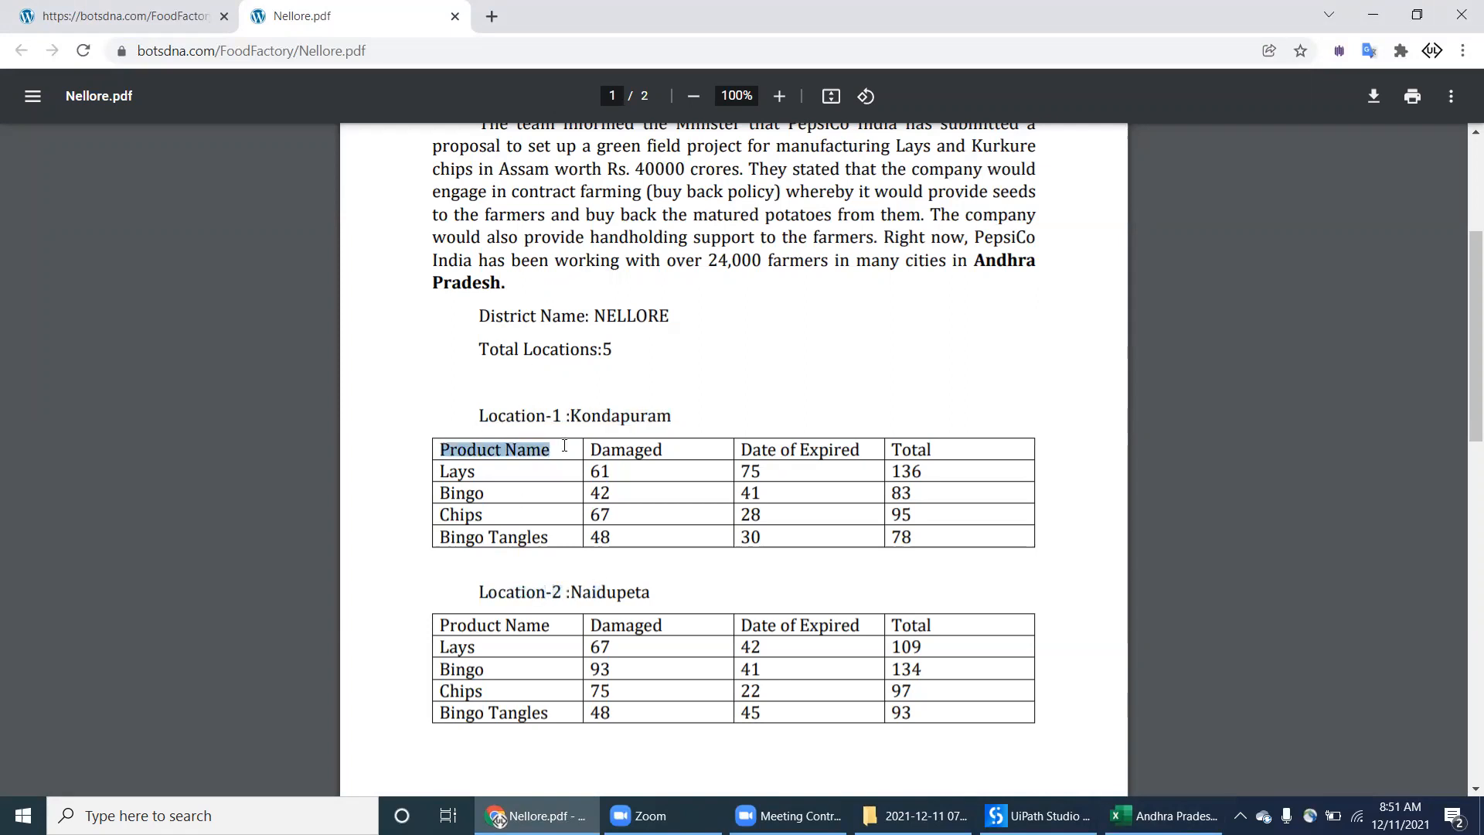
pyautogui.moveTo(566, 450)
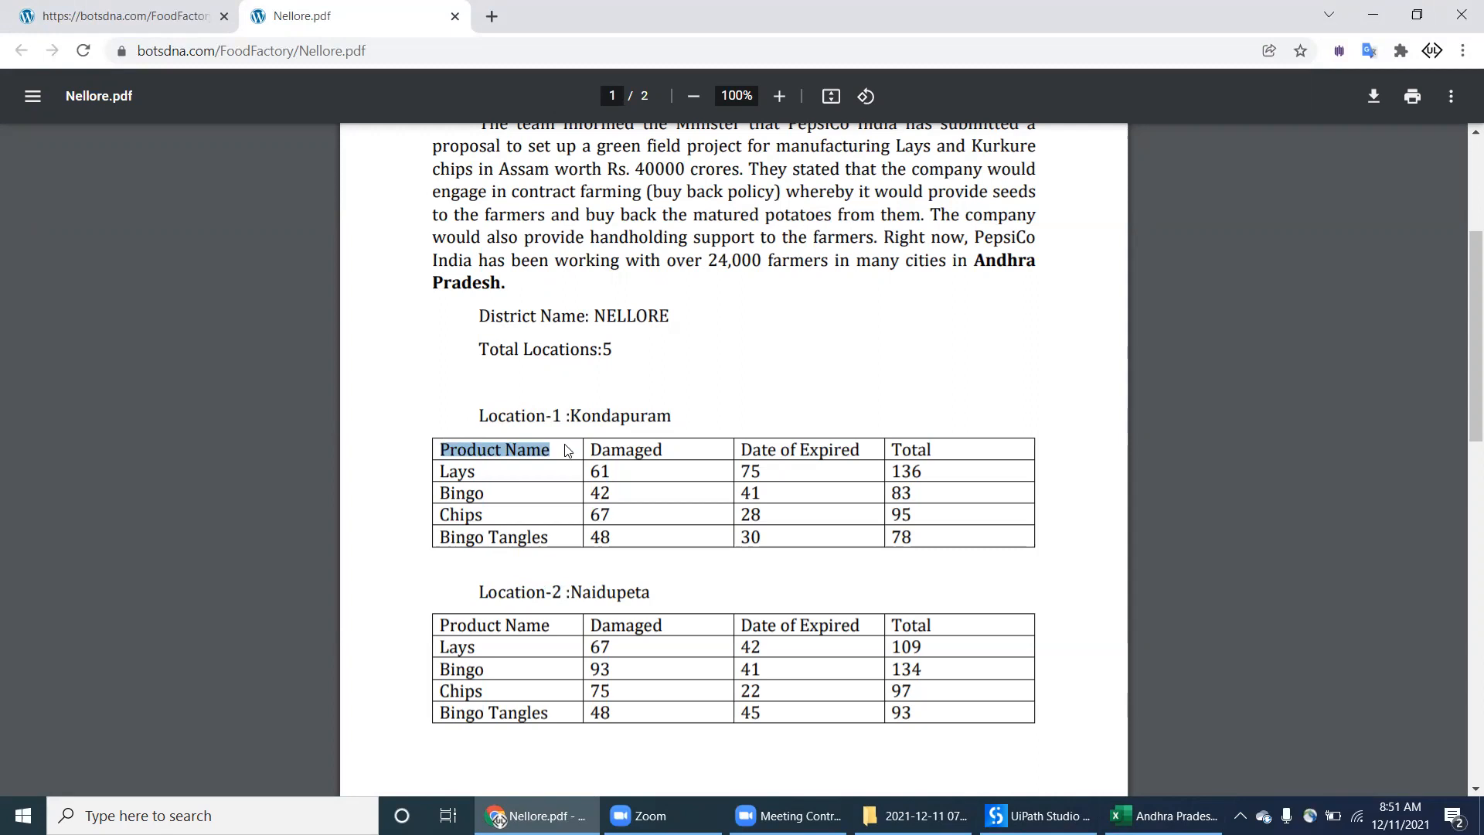
pyautogui.moveTo(563, 516)
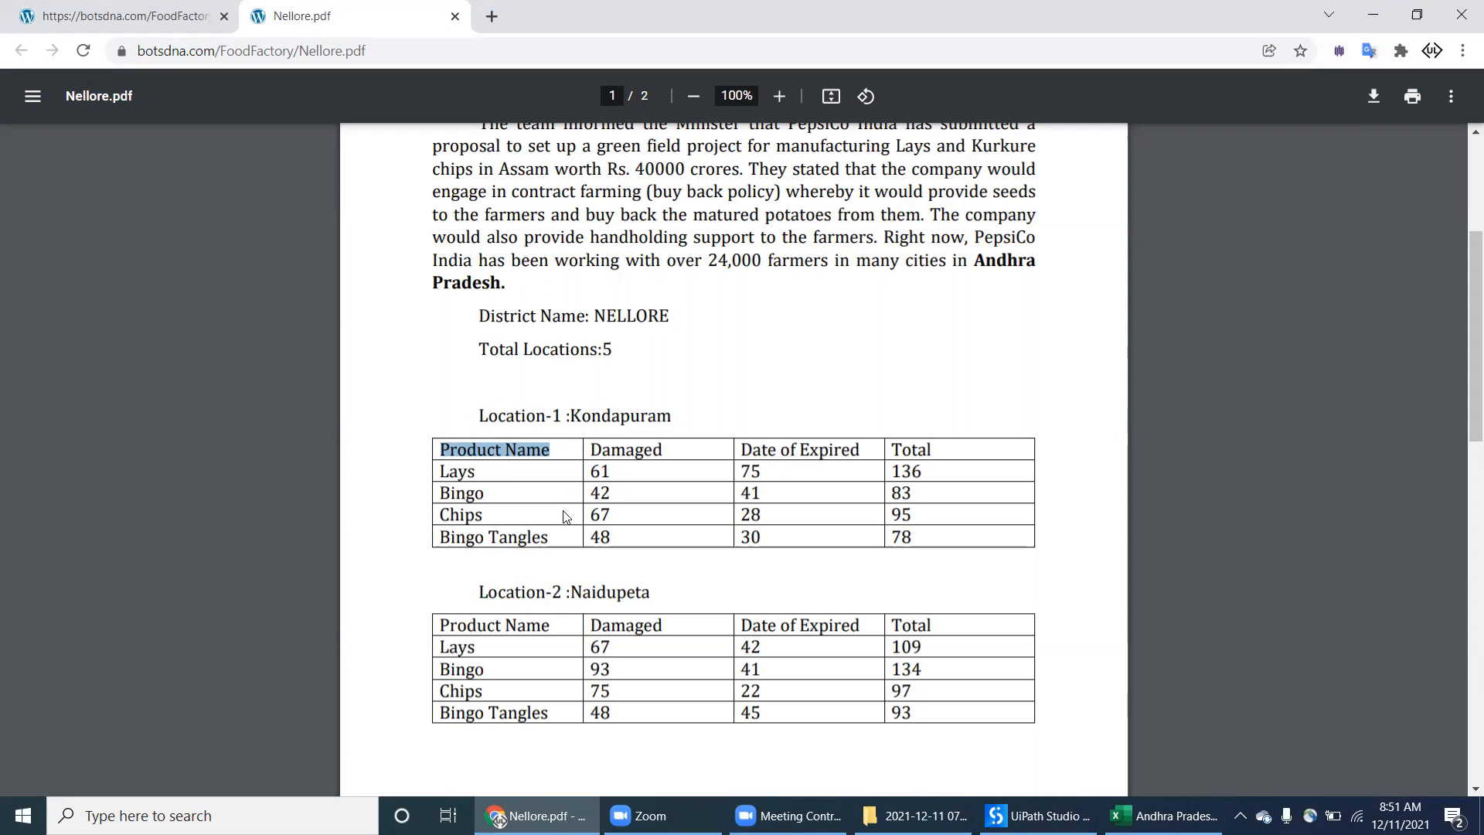
pyautogui.scroll(-3)
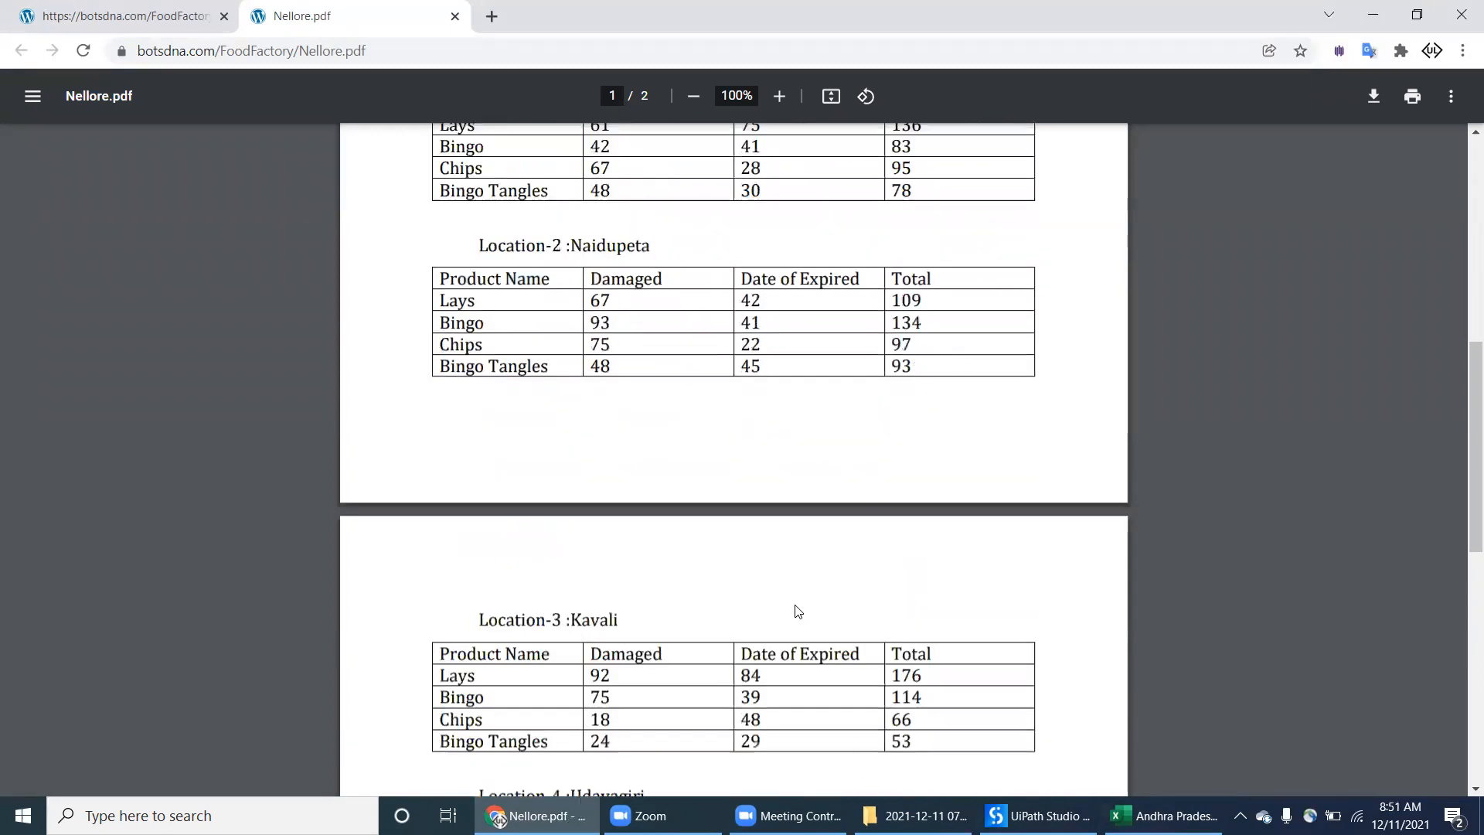
pyautogui.scroll(-3)
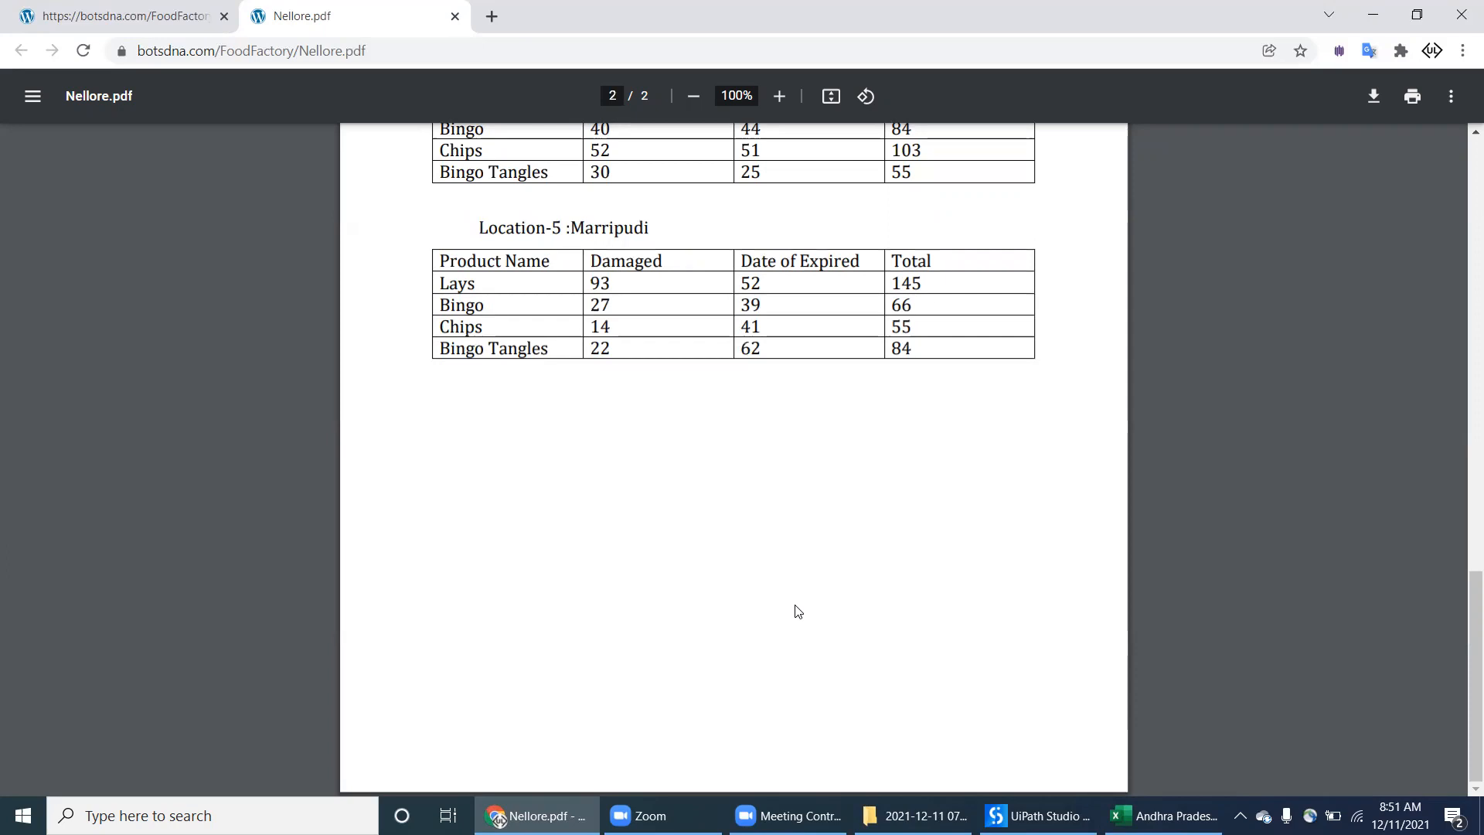
pyautogui.scroll(3)
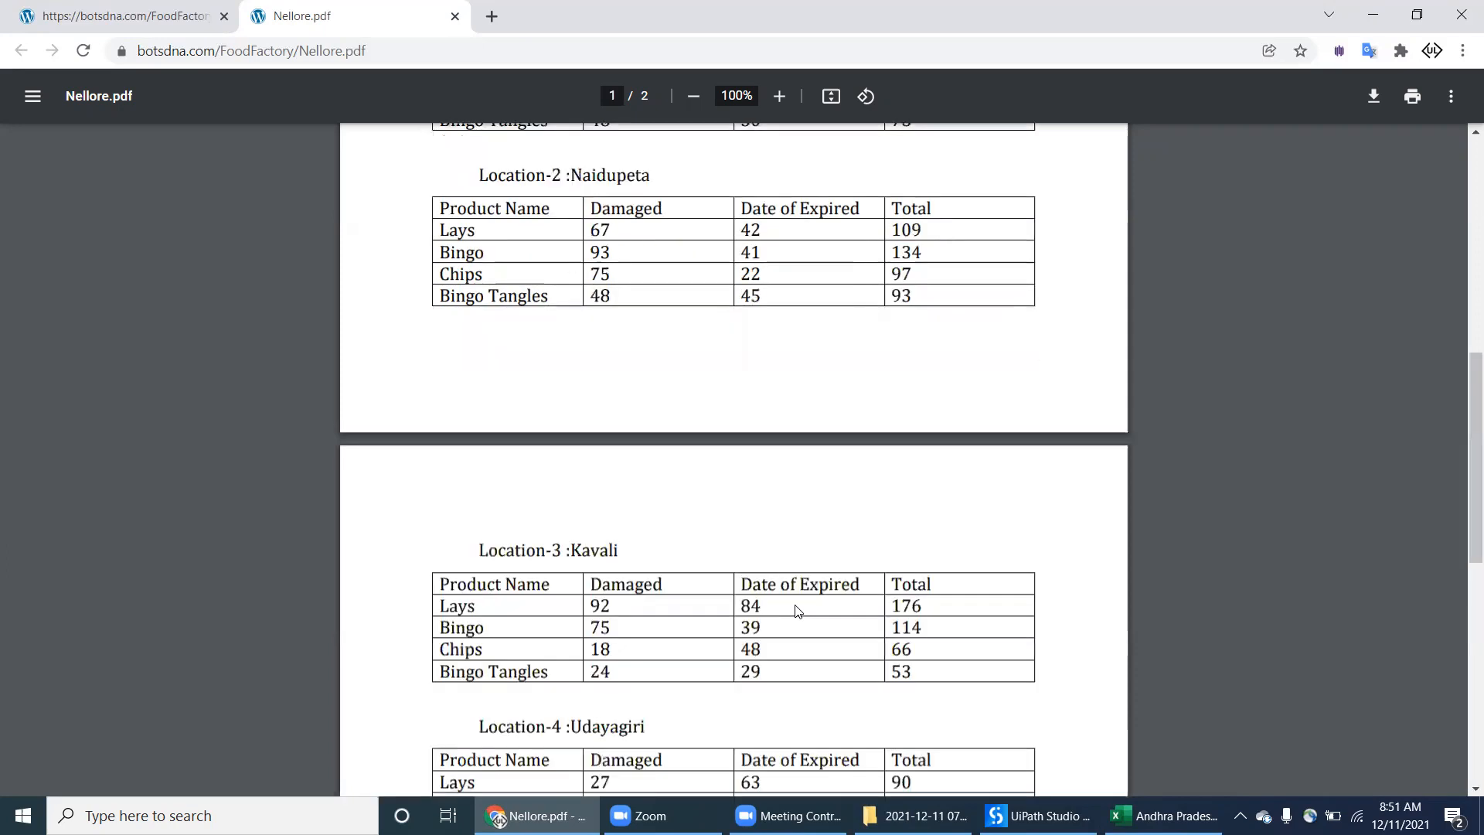
pyautogui.click(1171, 814)
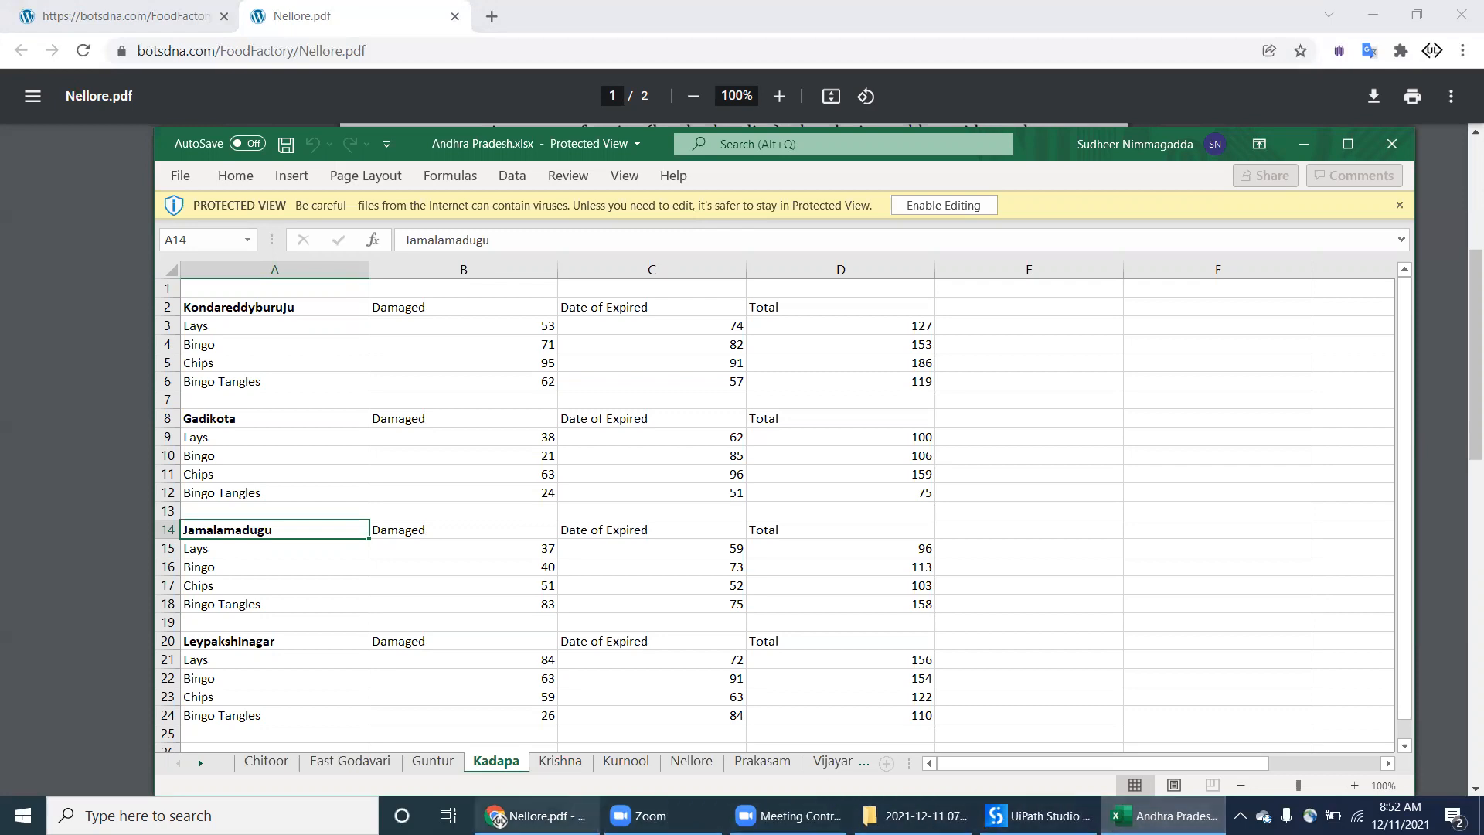
pyautogui.moveTo(762, 760)
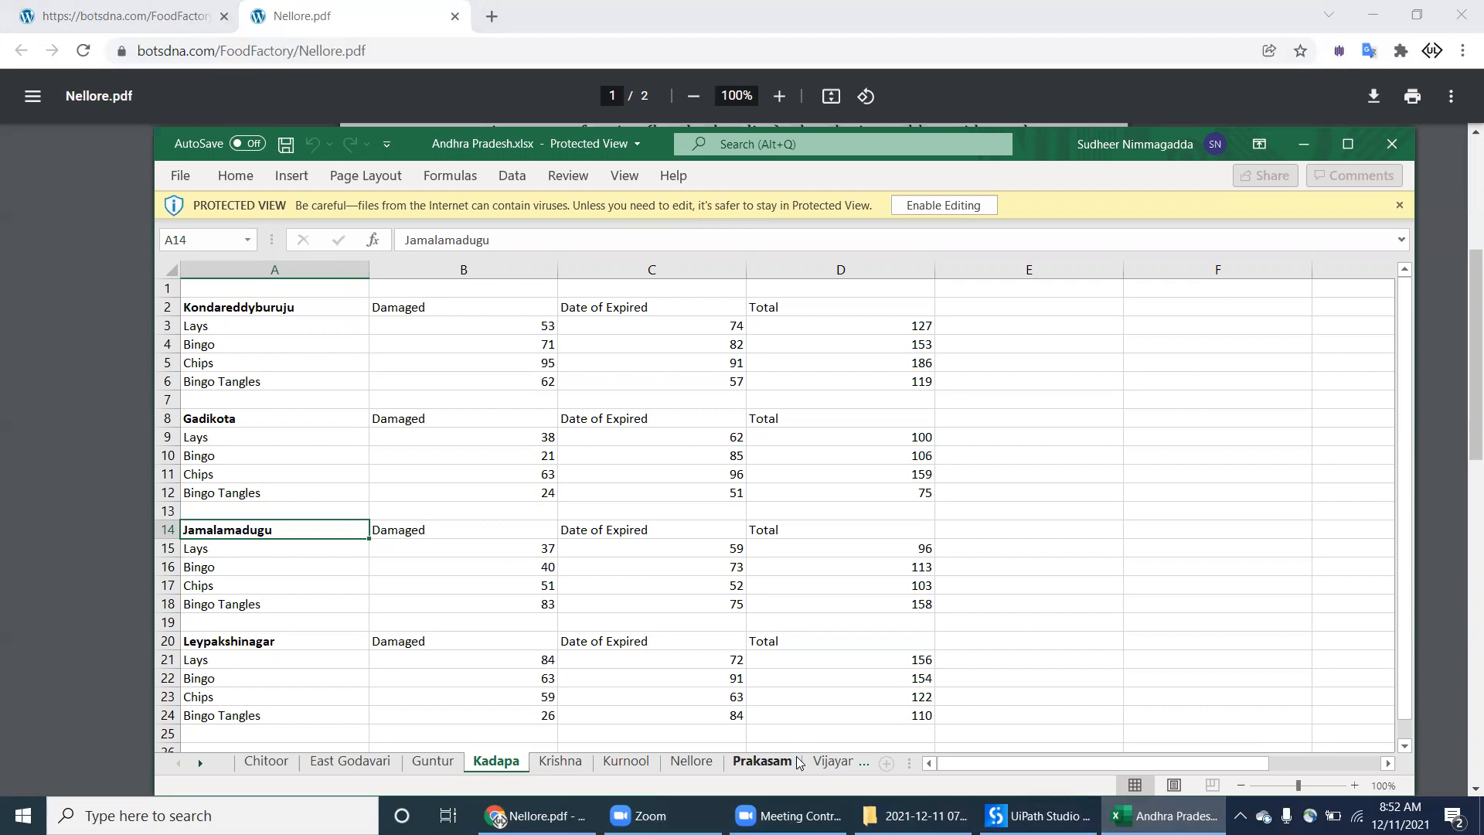
pyautogui.moveTo(156, 8)
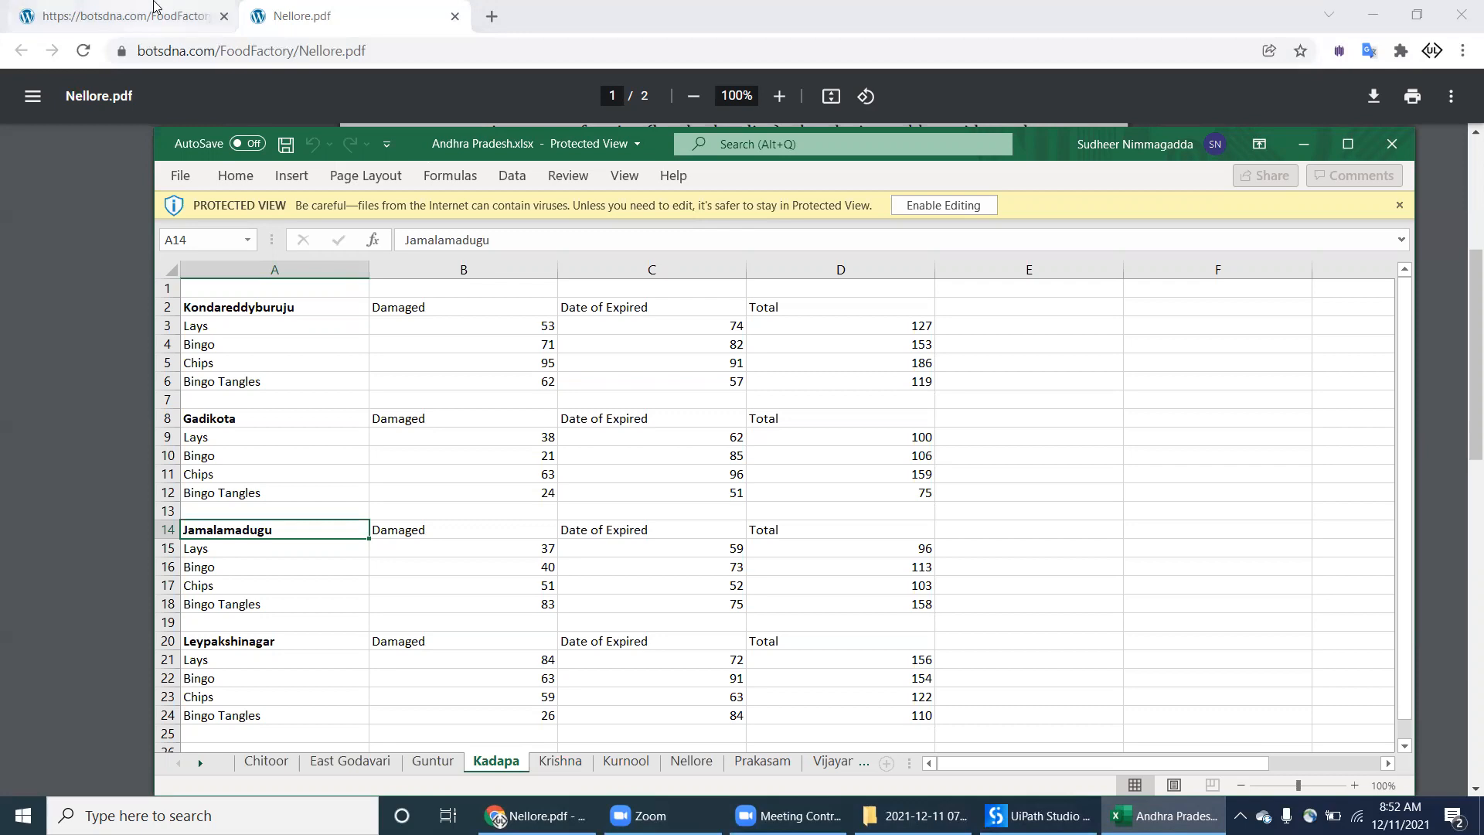
# Step: Return to the Food Factory use case page with its three download links
pyautogui.click(121, 16)
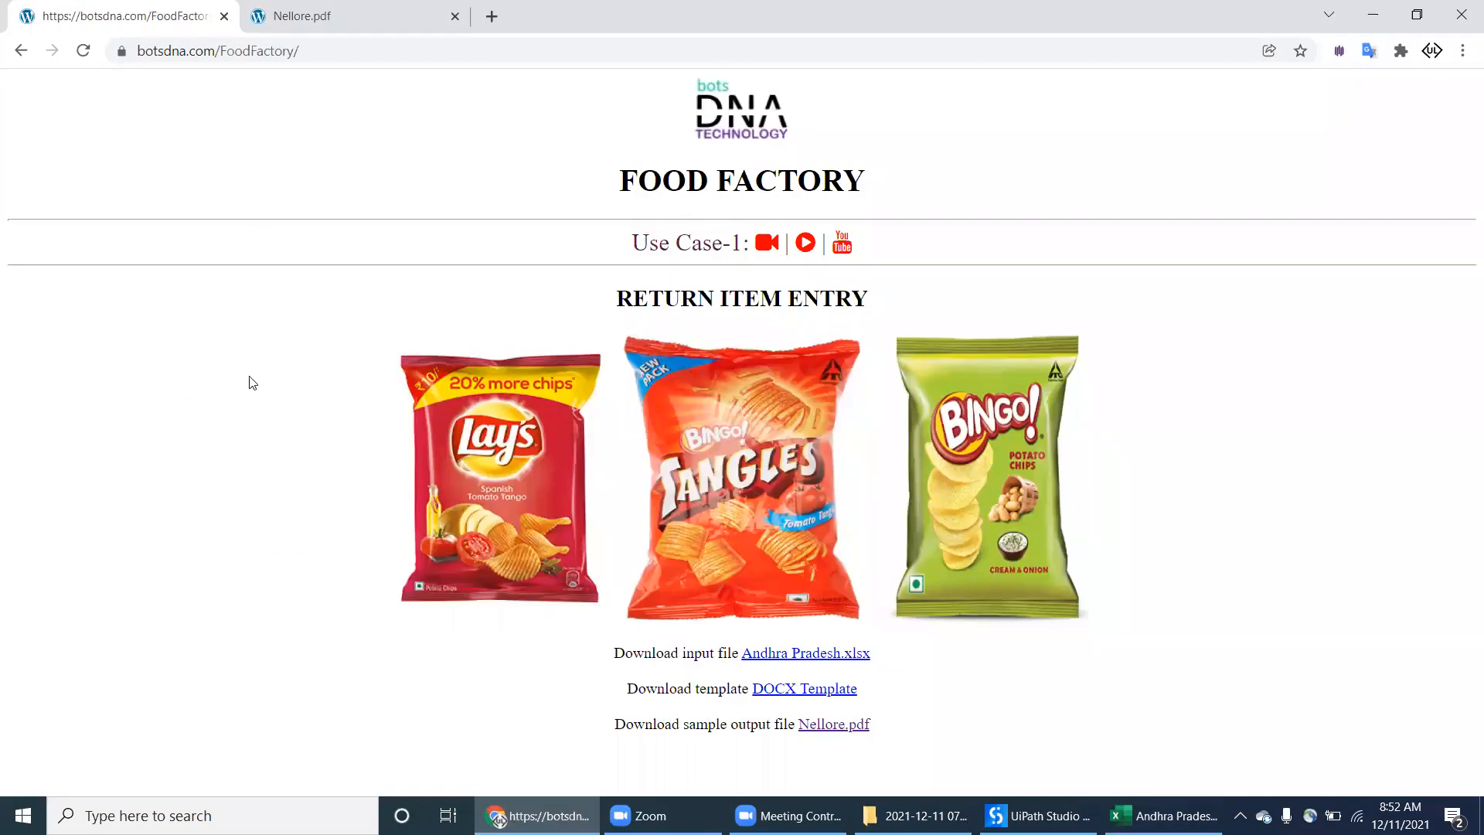
pyautogui.moveTo(597, 86)
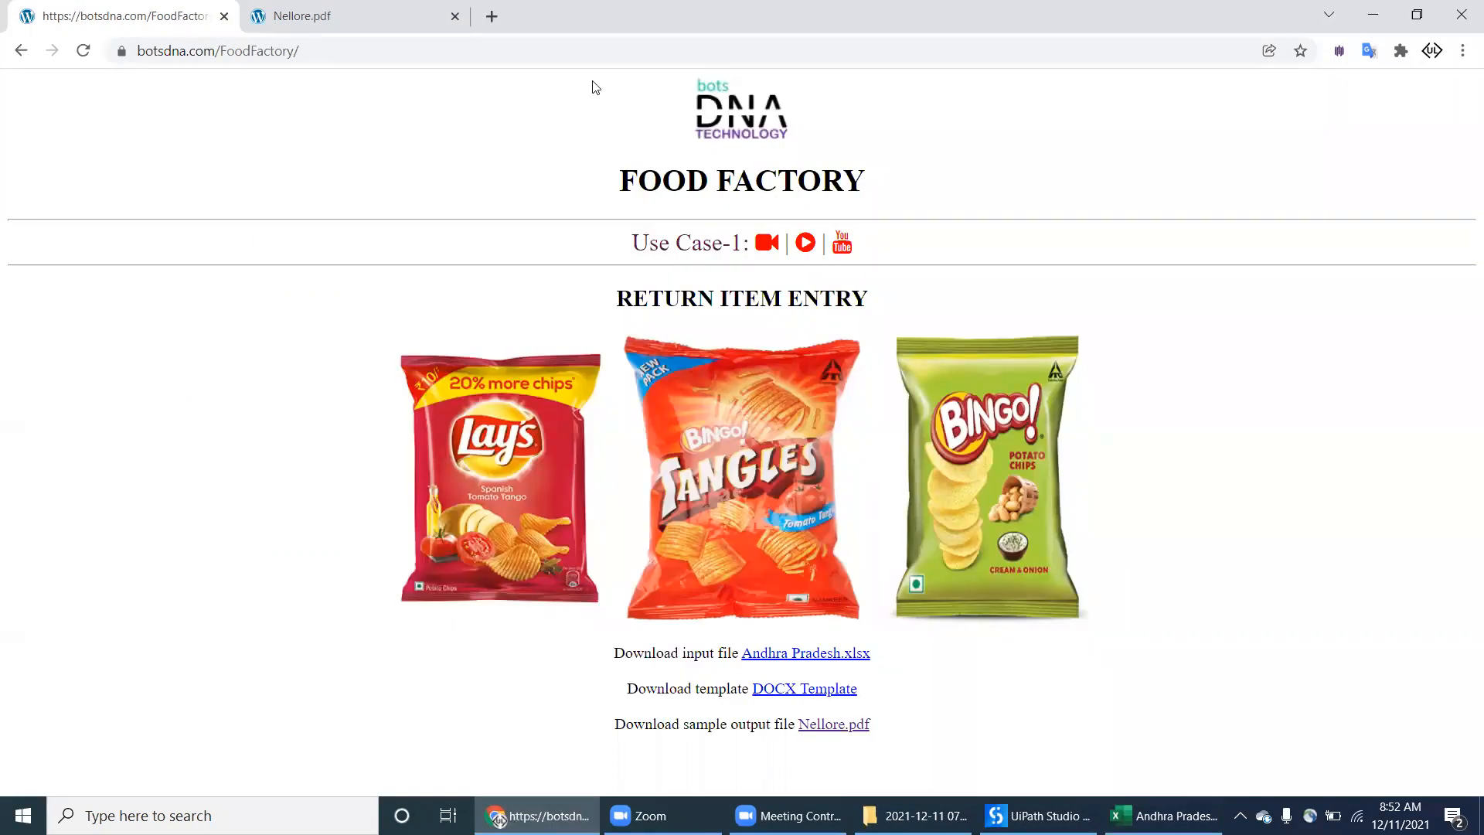